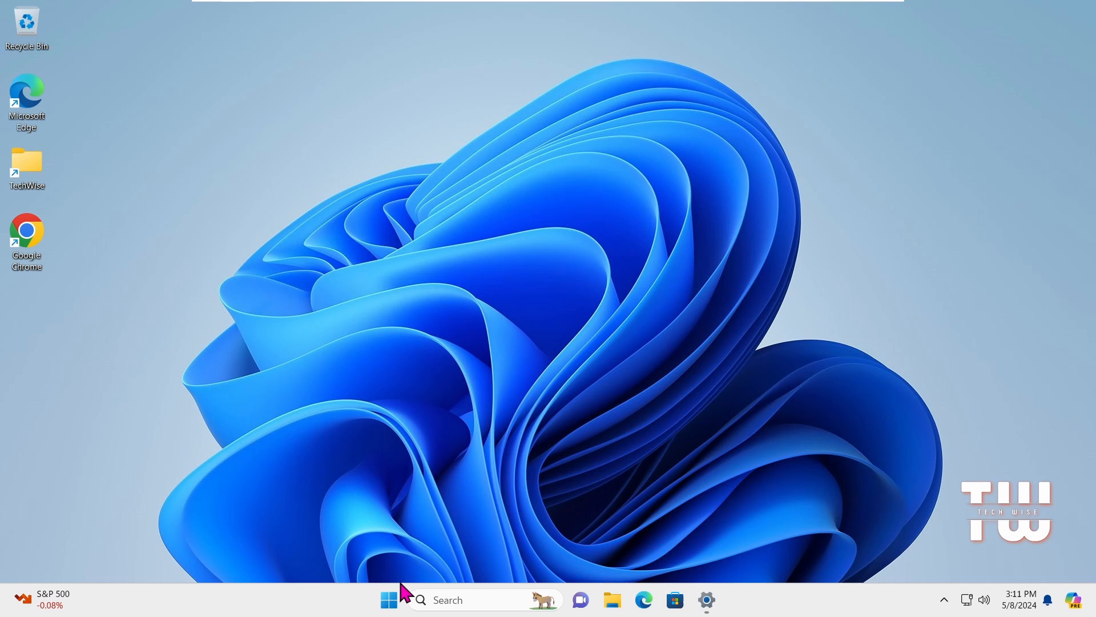
# - Reach the Privacy & security page of Windows Settings from the Start button's shortcut menu
pyautogui.rightClick(388, 599)
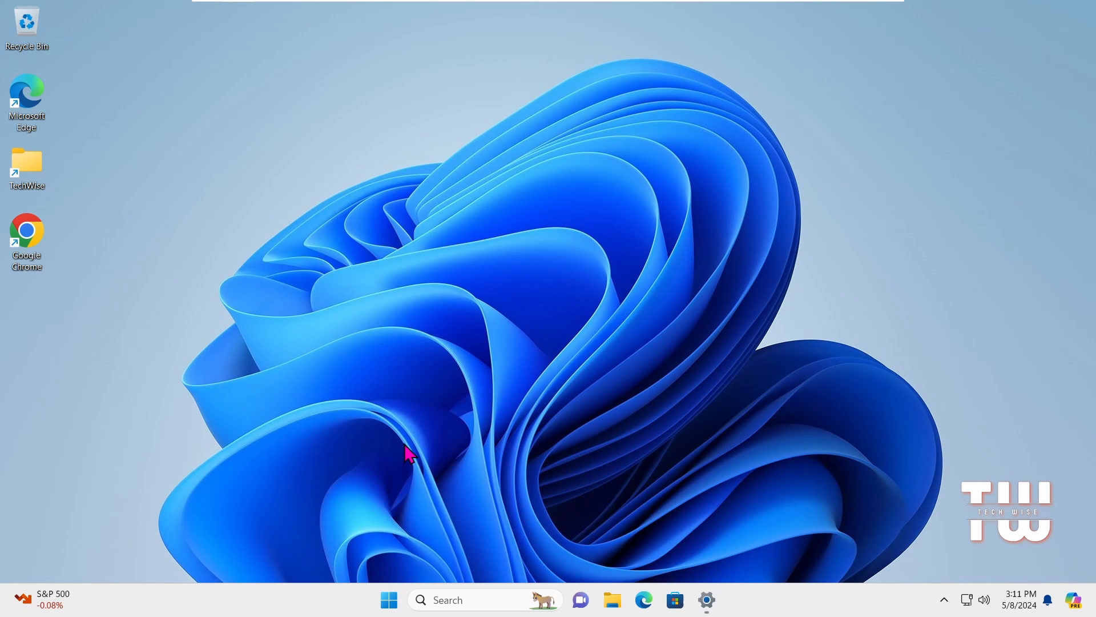
pyautogui.click(707, 600)
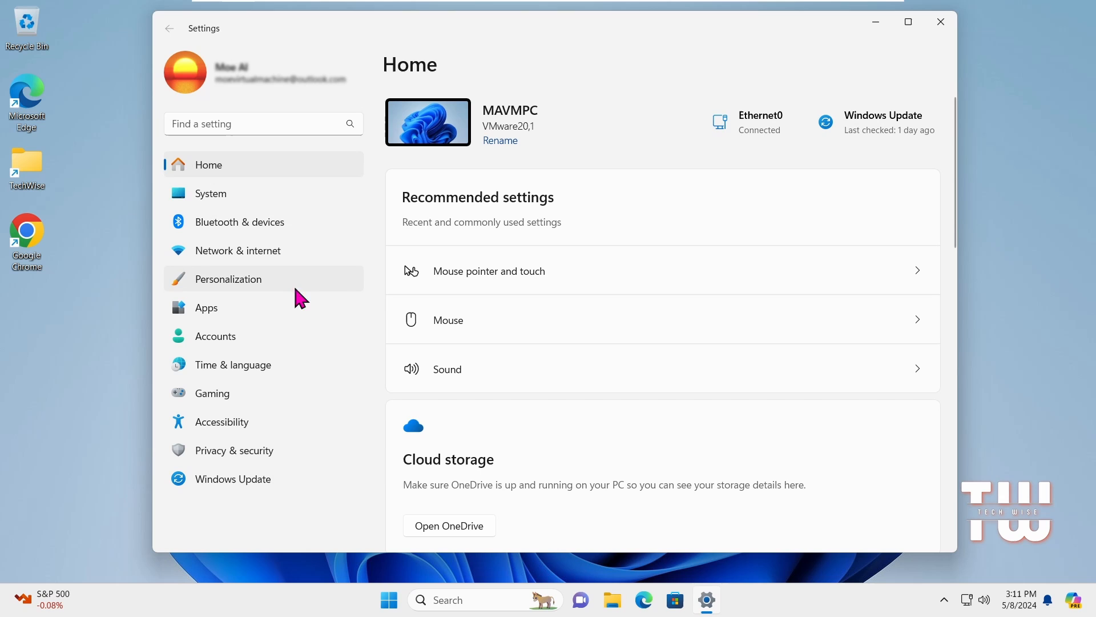
pyautogui.moveTo(263, 463)
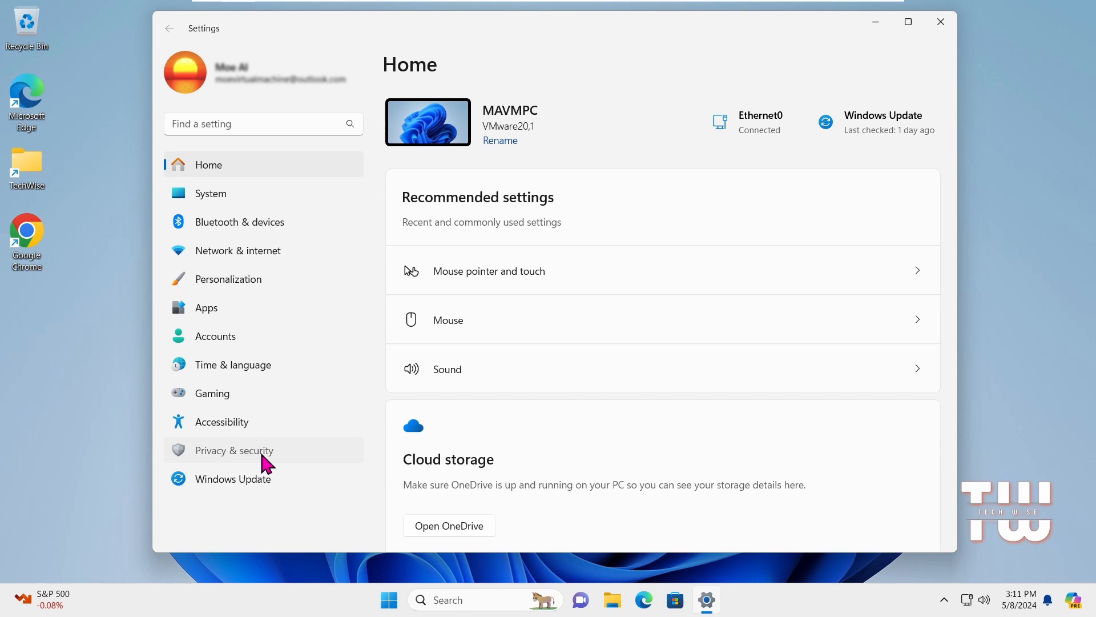
pyautogui.click(234, 450)
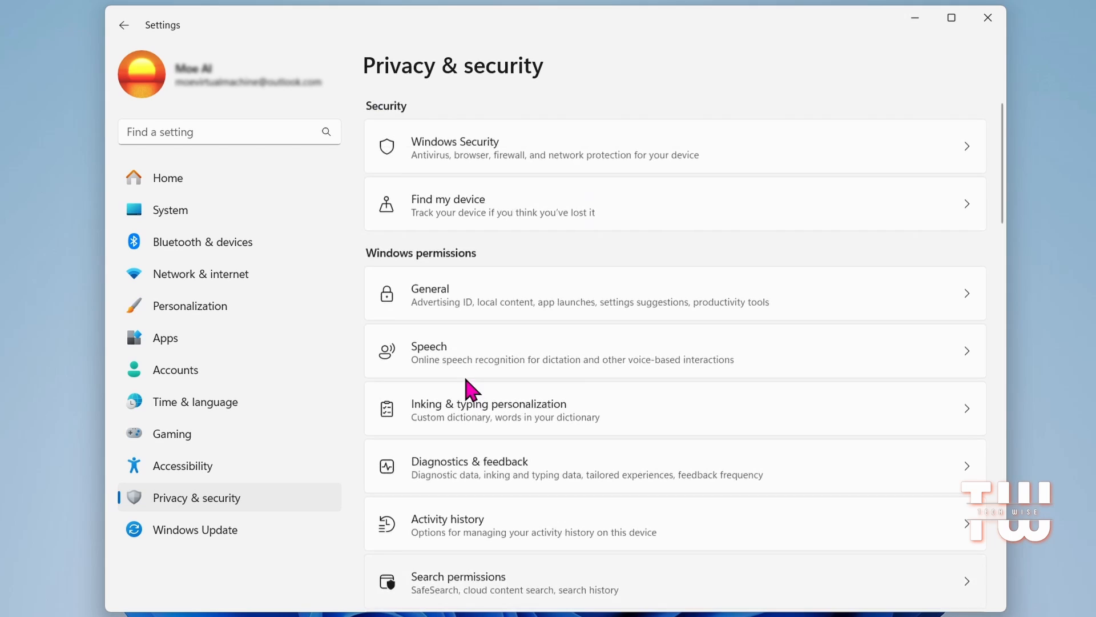
pyautogui.moveTo(473, 254)
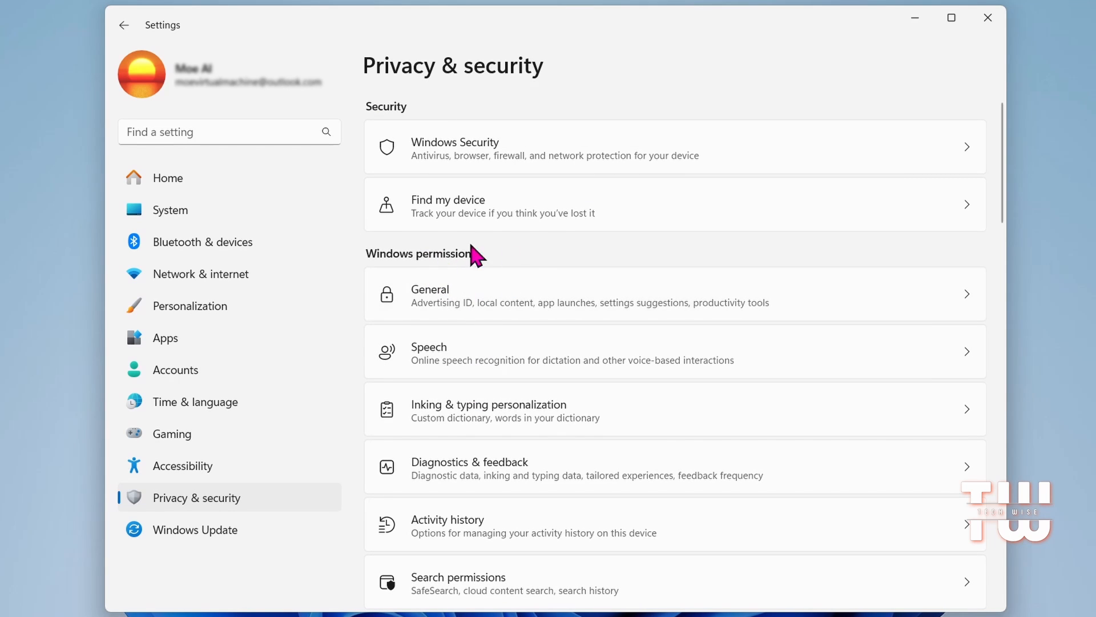
pyautogui.moveTo(518, 276)
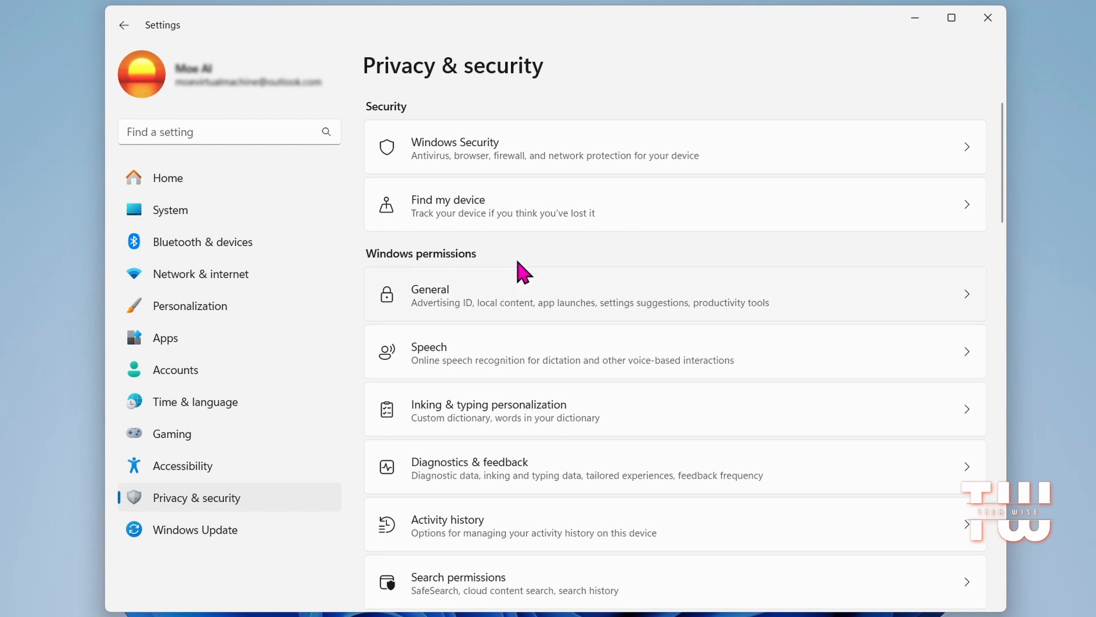
pyautogui.moveTo(586, 367)
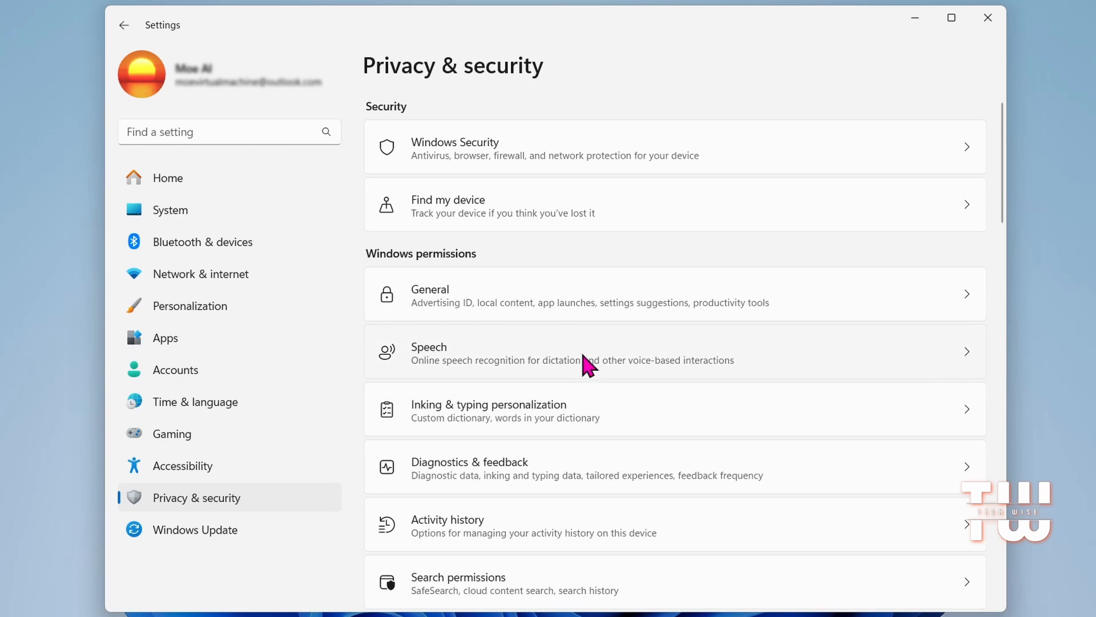
pyautogui.moveTo(606, 325)
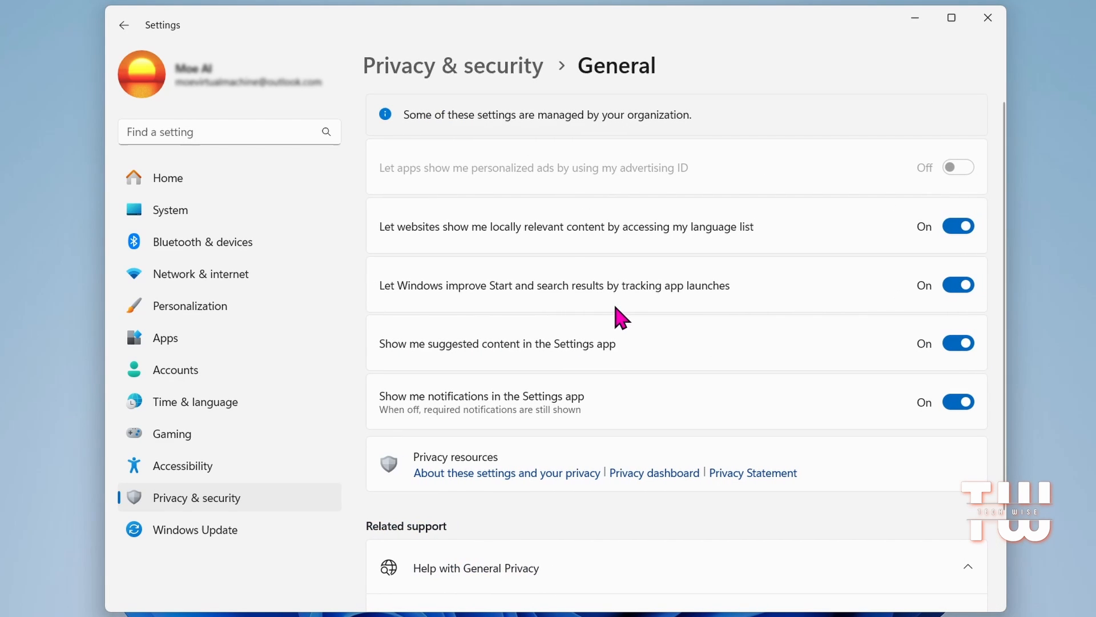
# - Switch off website language-list access and app-launch tracking in General, then return to the overview
pyautogui.click(958, 226)
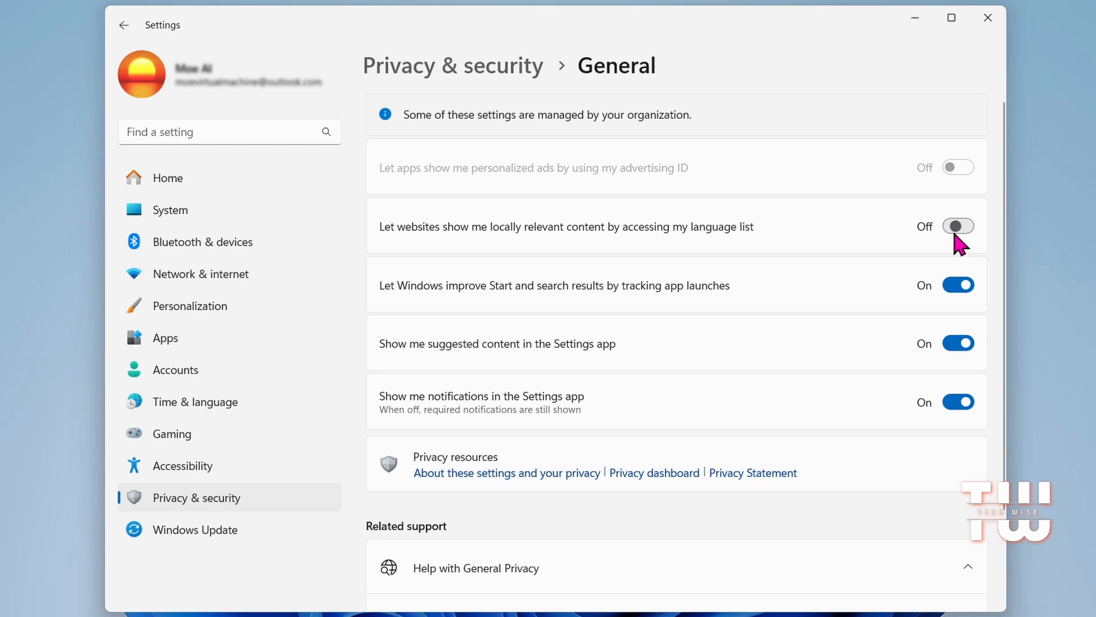
pyautogui.click(958, 402)
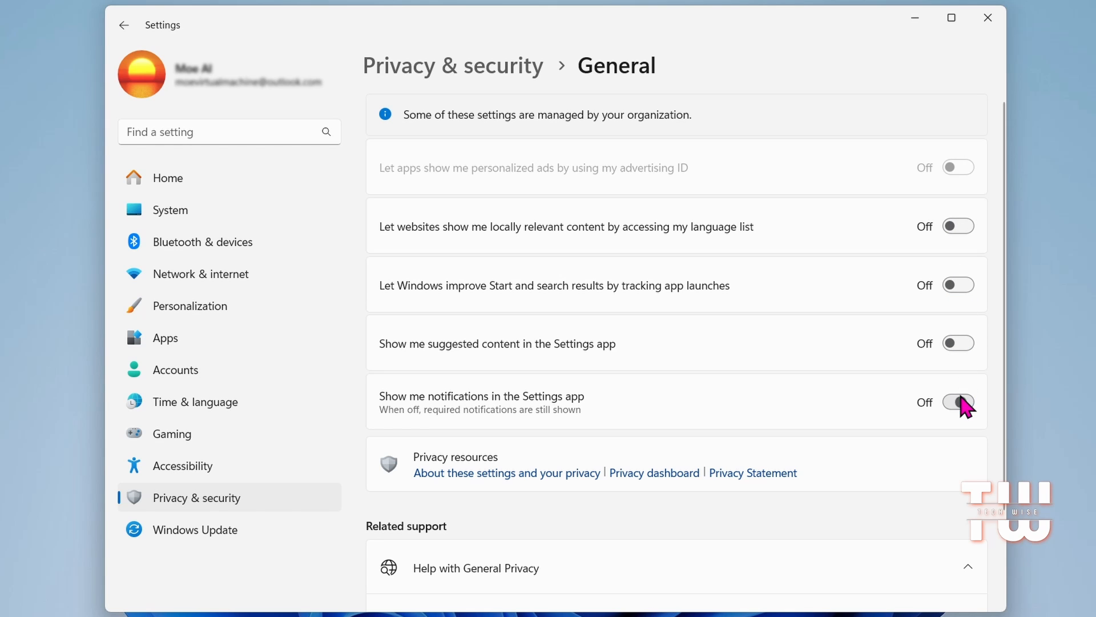
pyautogui.click(123, 25)
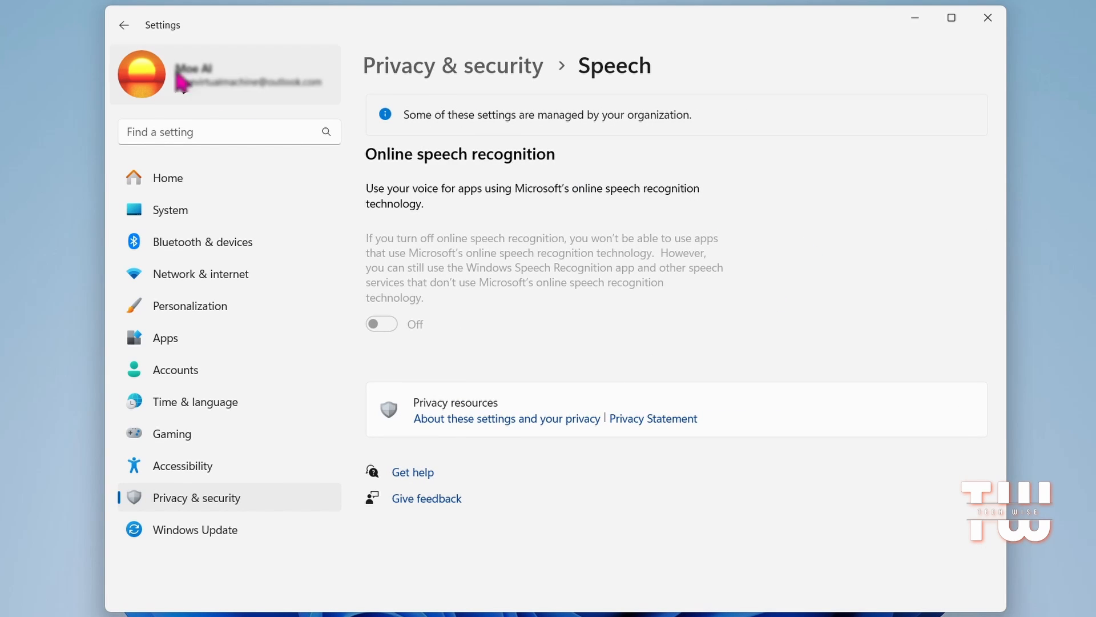
pyautogui.click(124, 25)
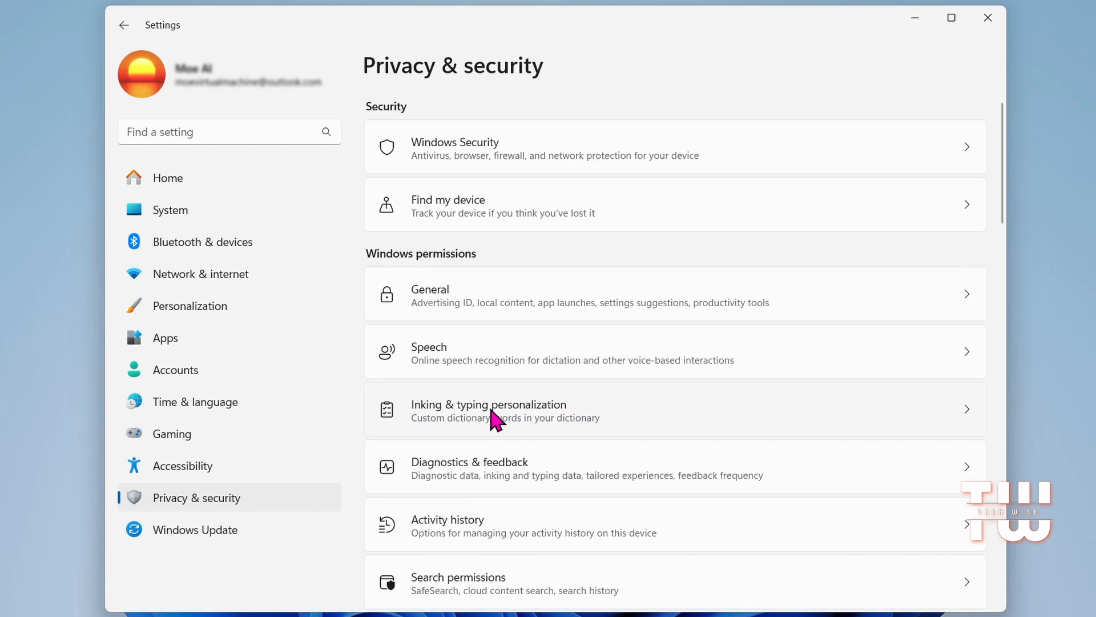
# - Review Inking & typing personalization, Diagnostics & feedback and Activity history, returning to Privacy & security each time
pyautogui.click(504, 409)
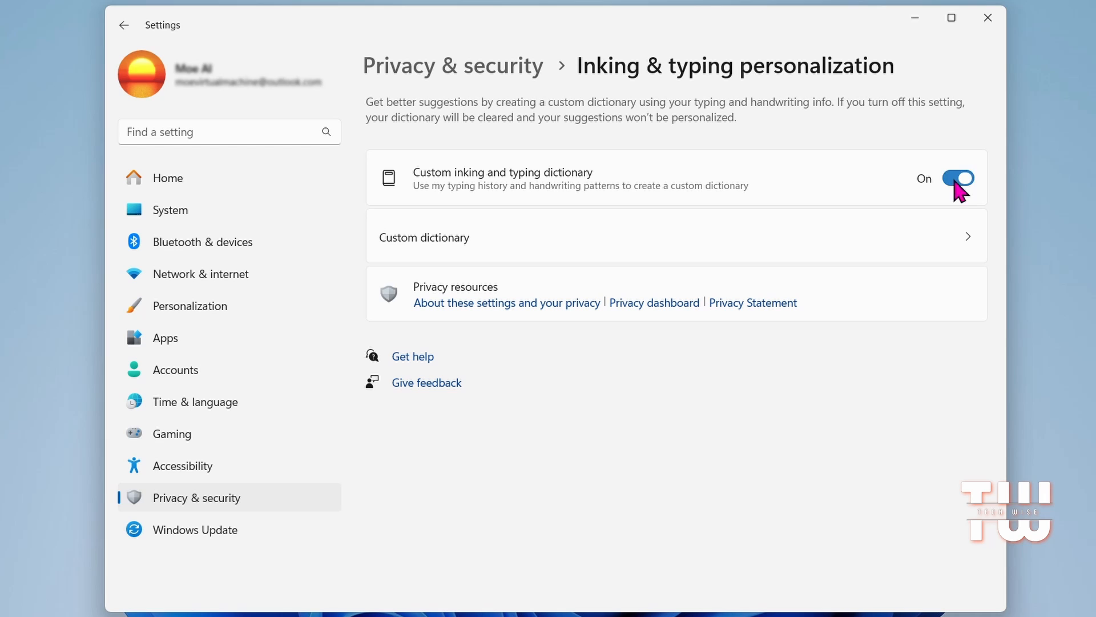
pyautogui.click(124, 25)
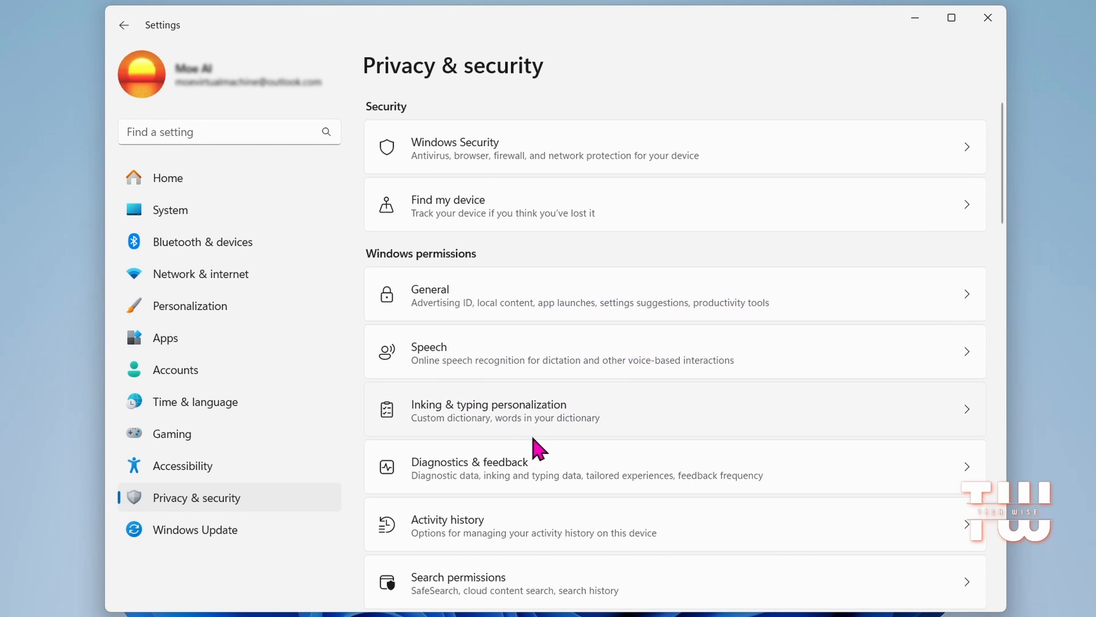
pyautogui.click(492, 466)
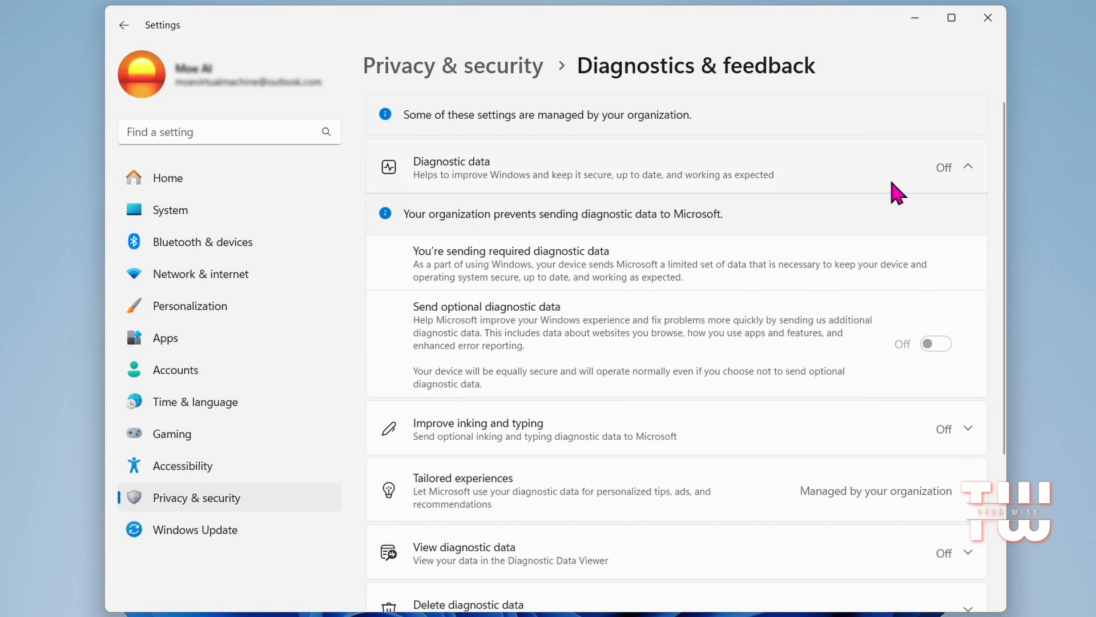
pyautogui.click(452, 65)
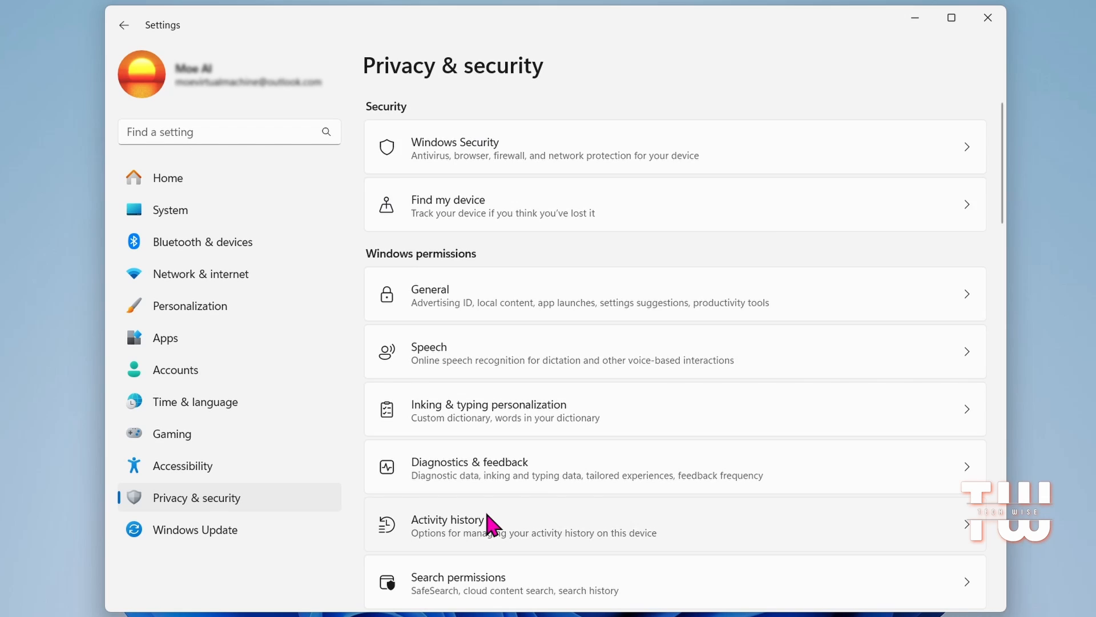
pyautogui.click(470, 526)
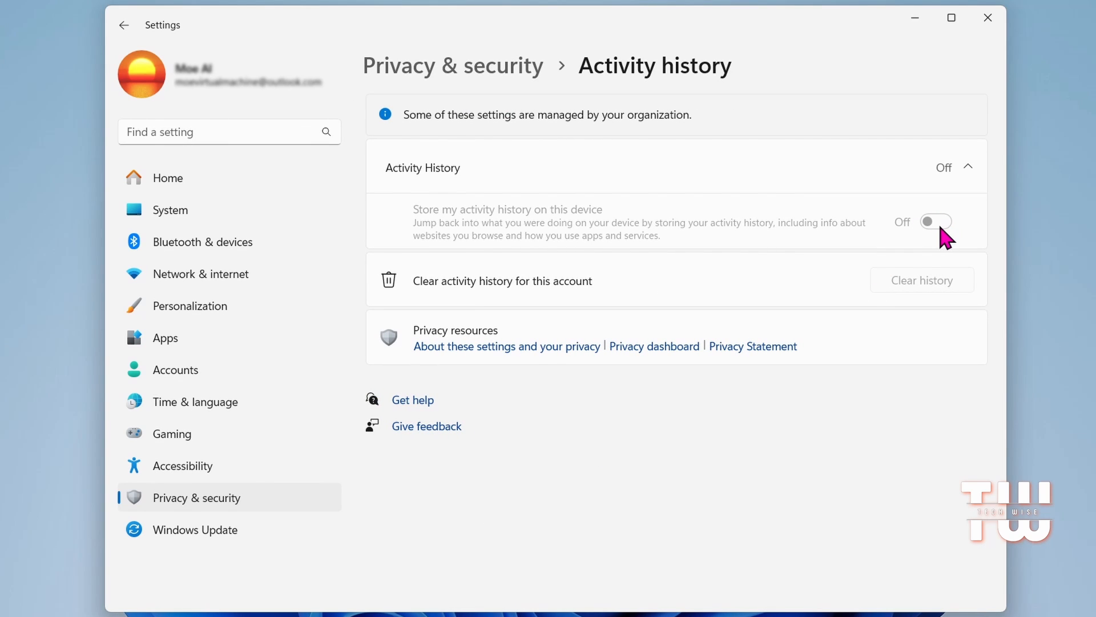
pyautogui.click(123, 25)
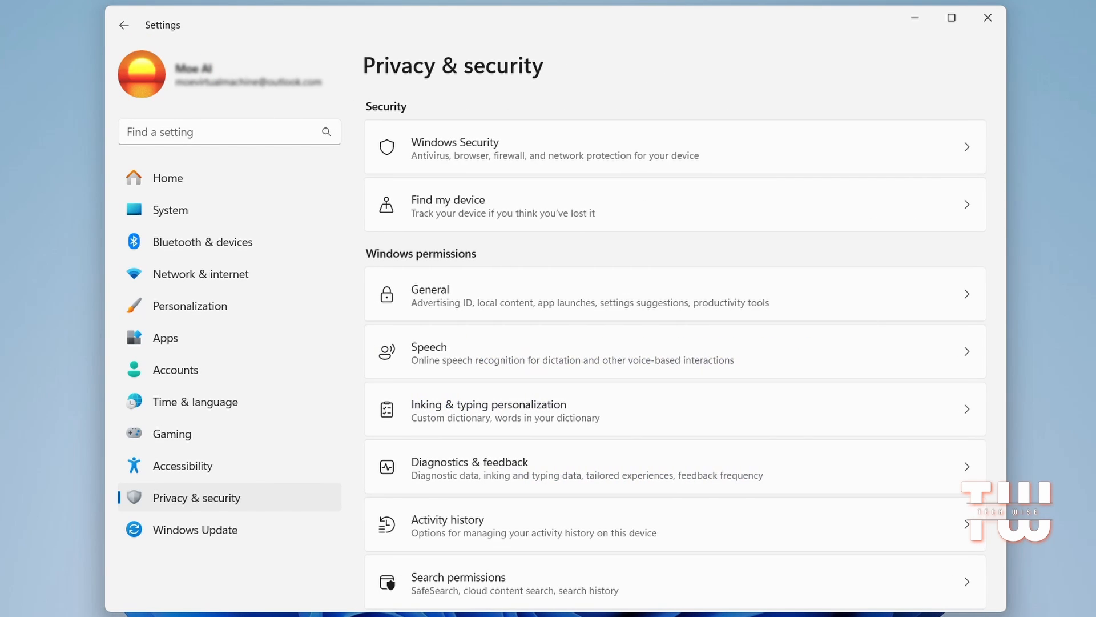
# - Turn off Show search highlights in Search permissions and go back to Privacy & security
pyautogui.scroll(-3)
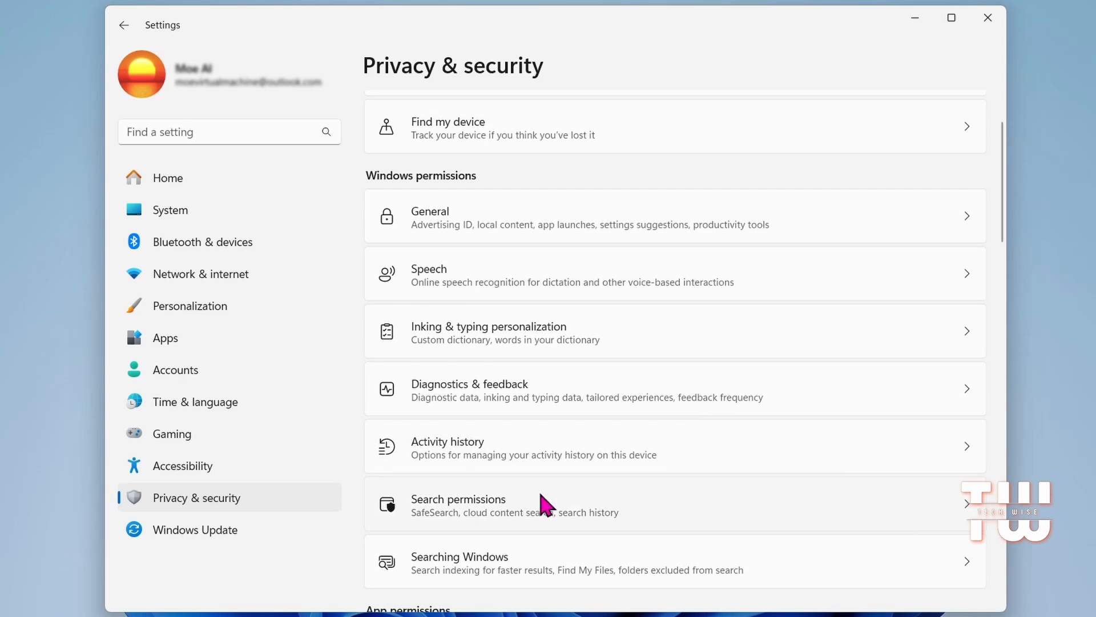
pyautogui.click(459, 499)
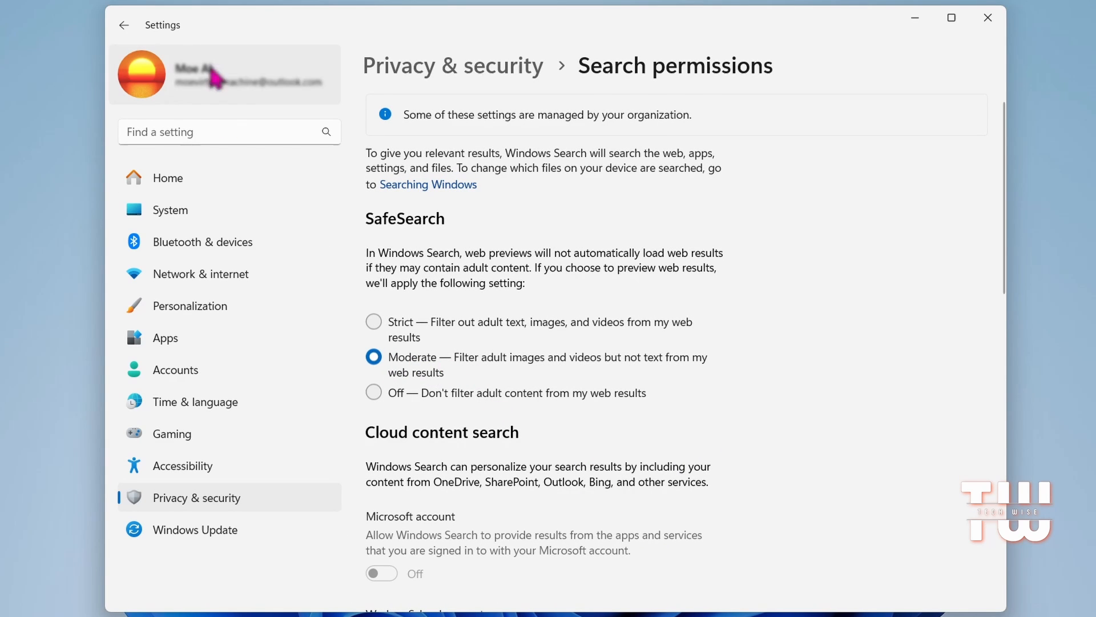
pyautogui.scroll(-3)
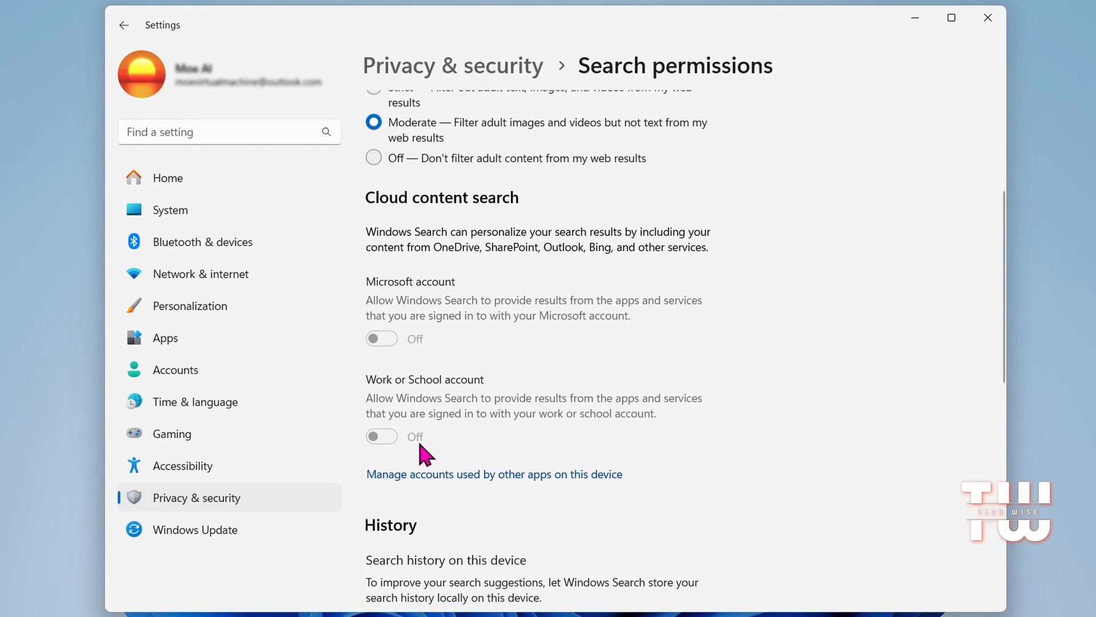
pyautogui.scroll(-3)
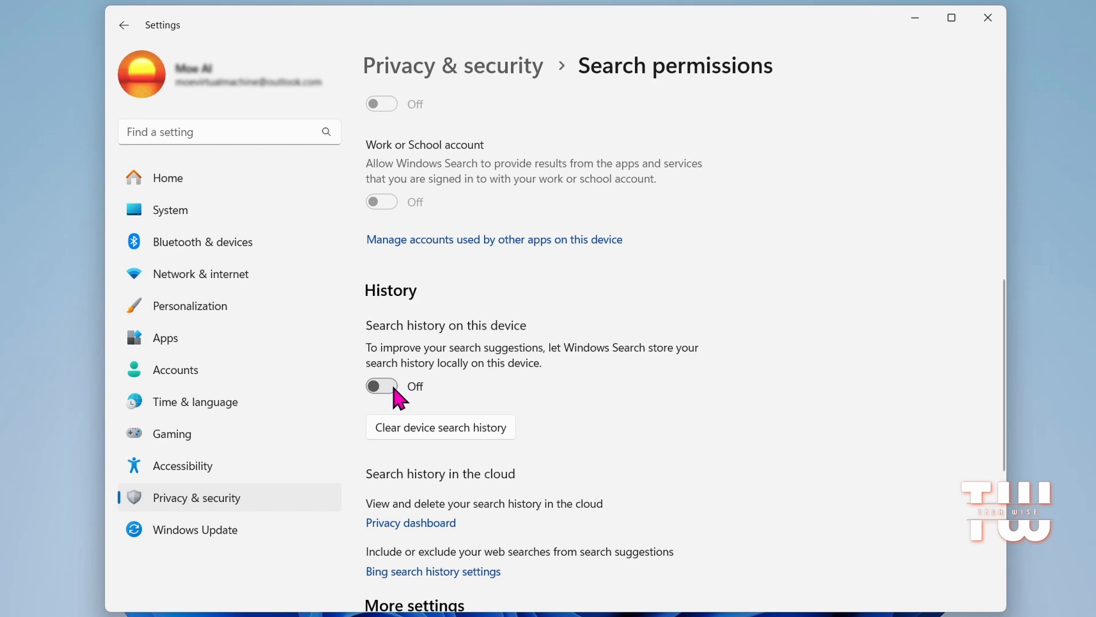
pyautogui.scroll(-3)
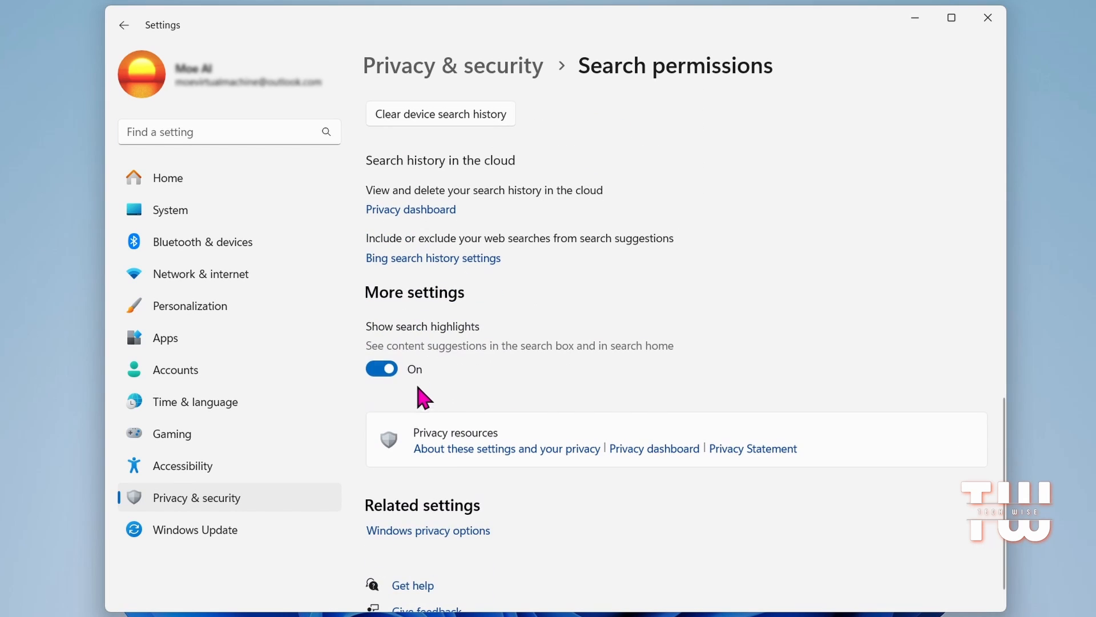
pyautogui.click(382, 369)
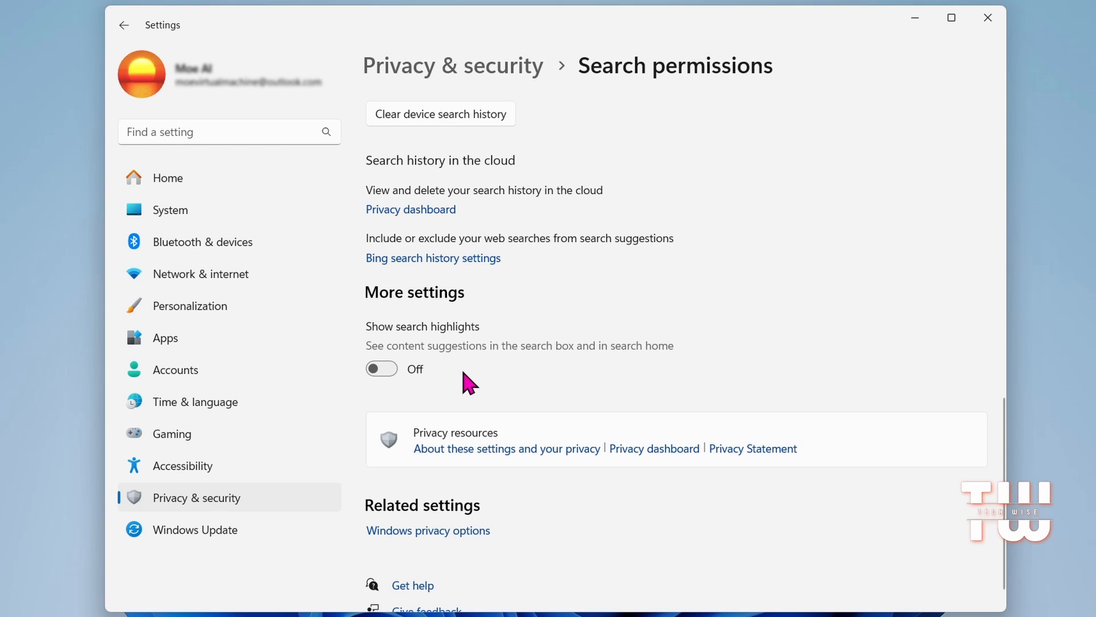
pyautogui.click(124, 26)
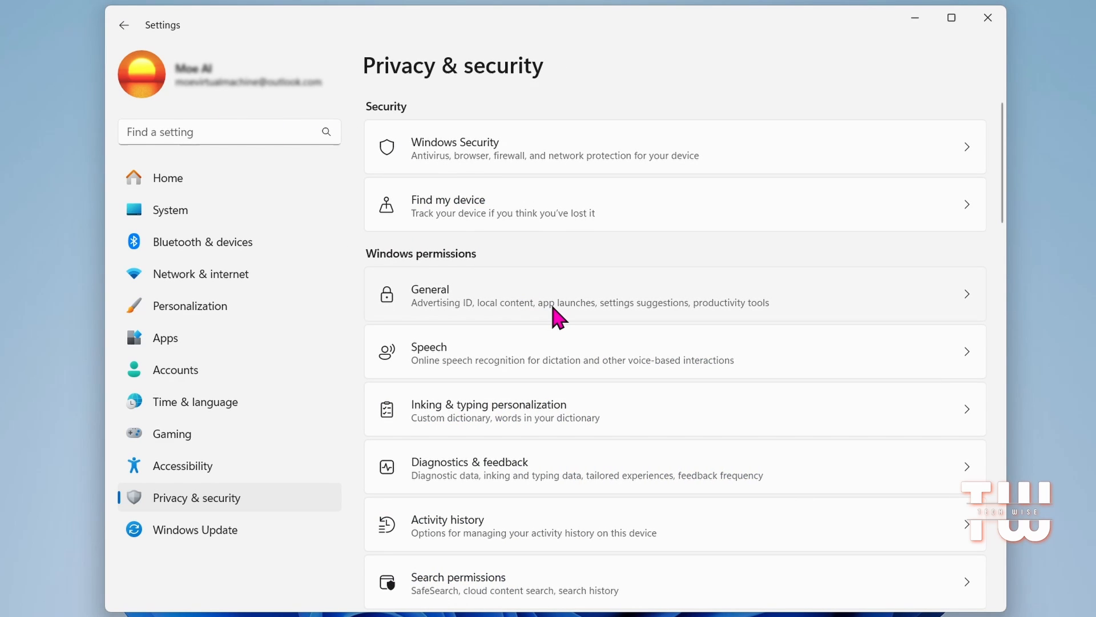
# - Stop indexing from respecting power settings in Searching Windows, then scroll to the App permissions list
pyautogui.scroll(-3)
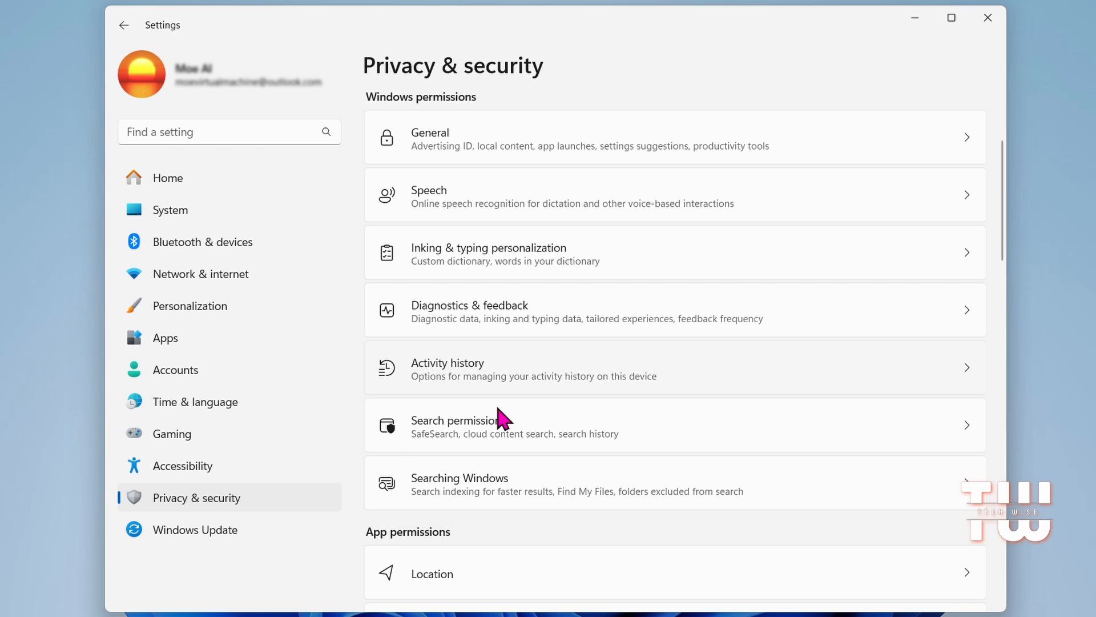
pyautogui.moveTo(511, 481)
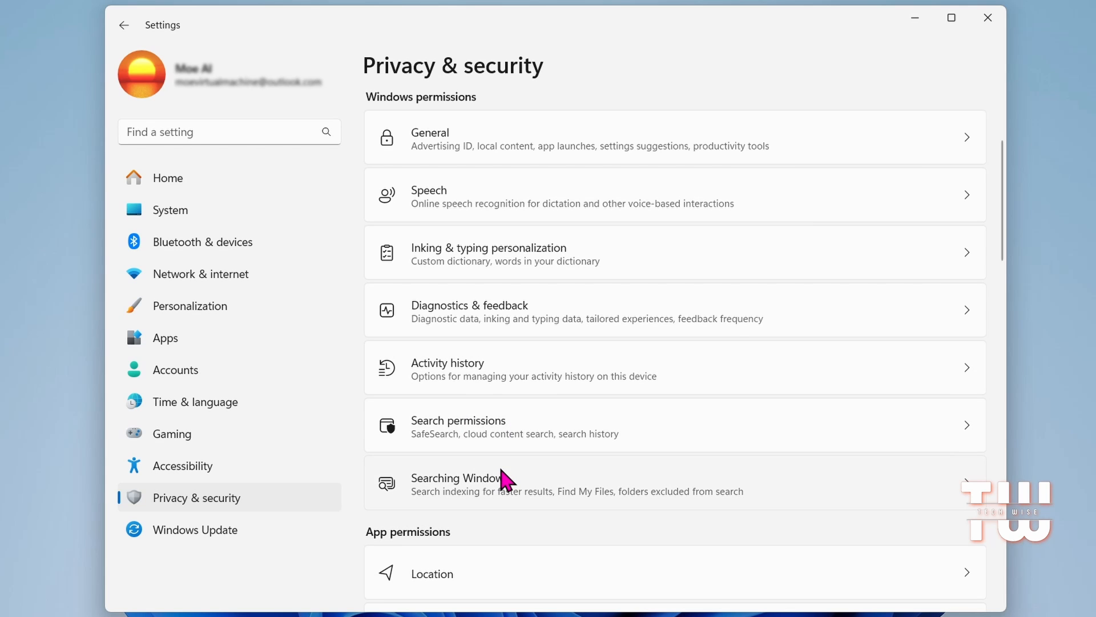
pyautogui.click(480, 483)
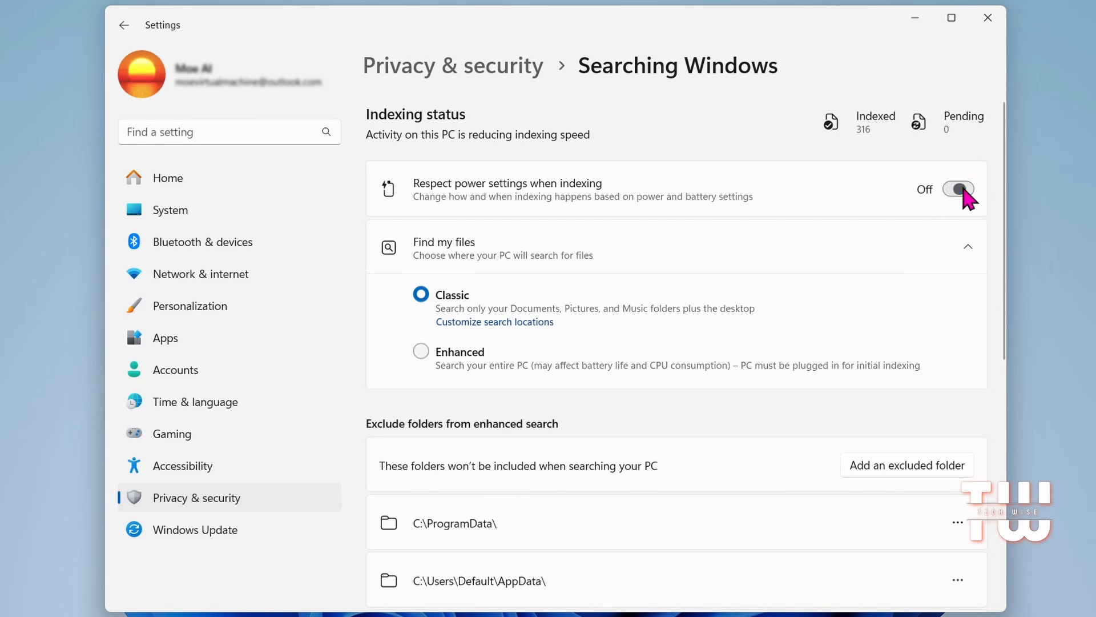
pyautogui.click(123, 25)
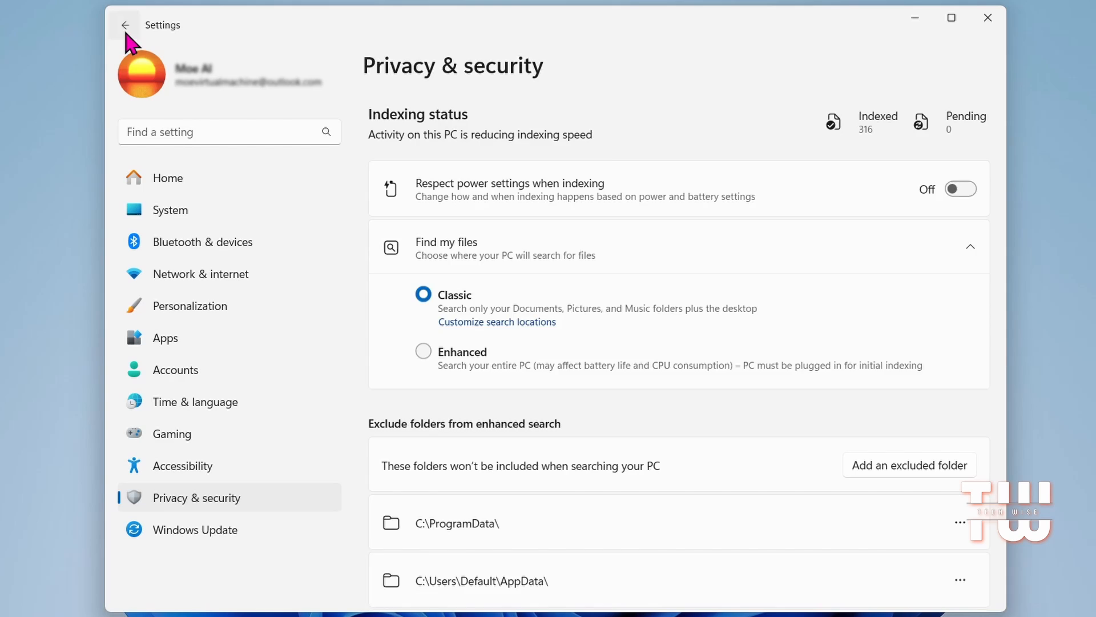
pyautogui.click(123, 25)
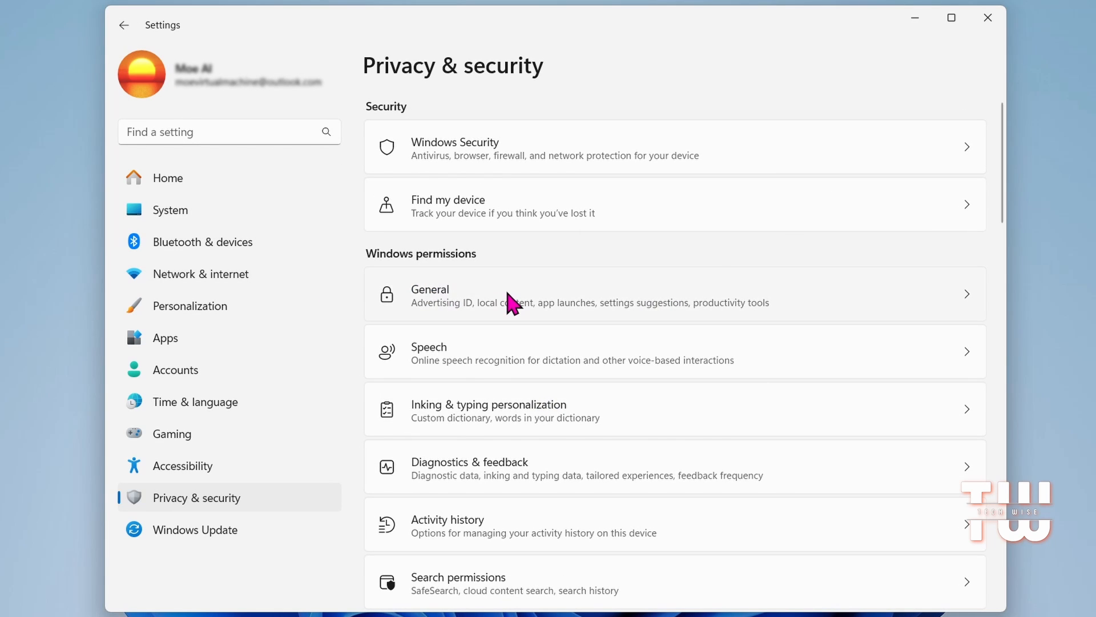
pyautogui.scroll(-3)
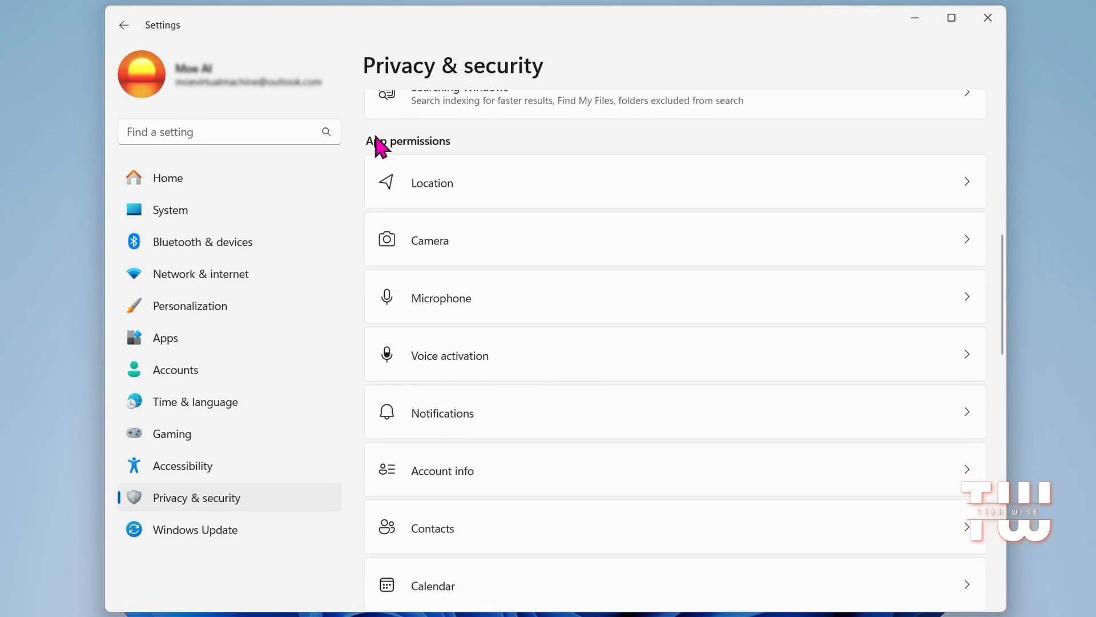
pyautogui.moveTo(457, 163)
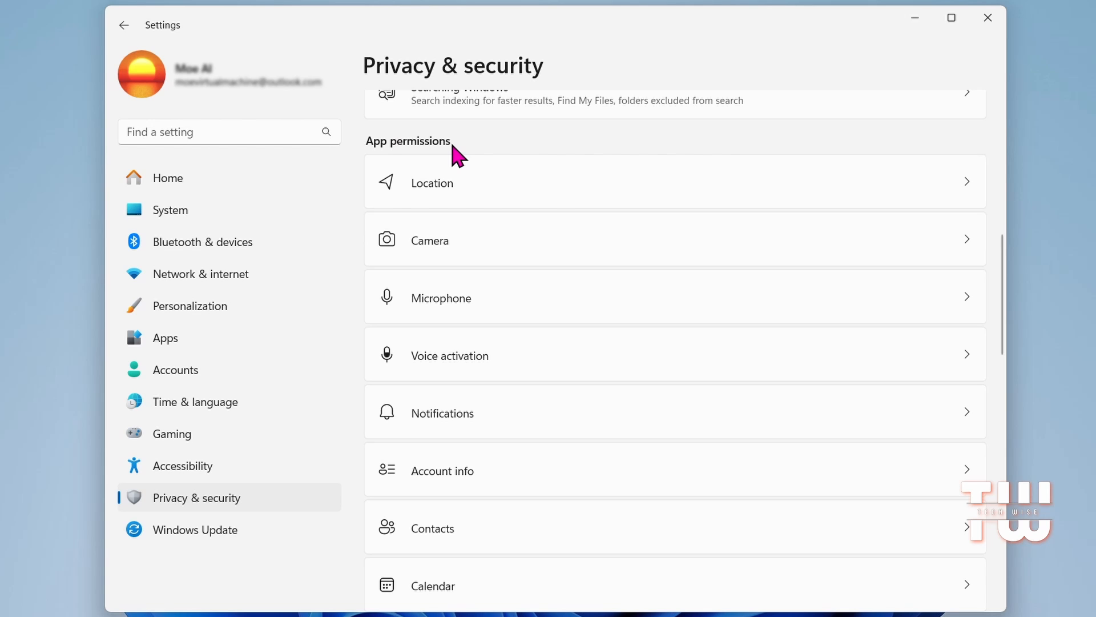
pyautogui.moveTo(475, 192)
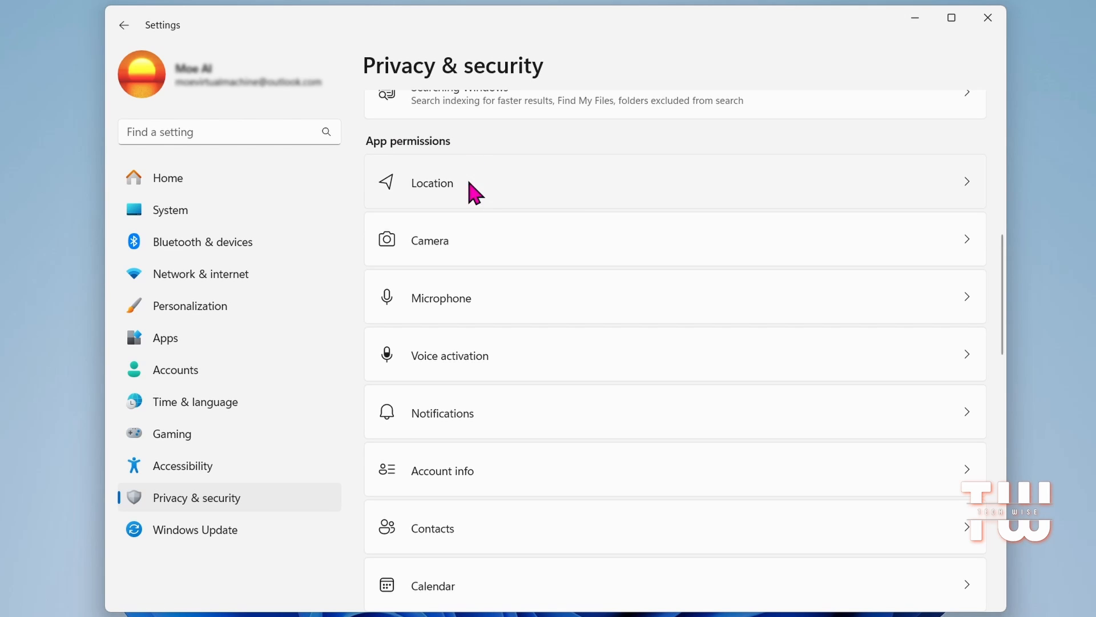
pyautogui.click(432, 182)
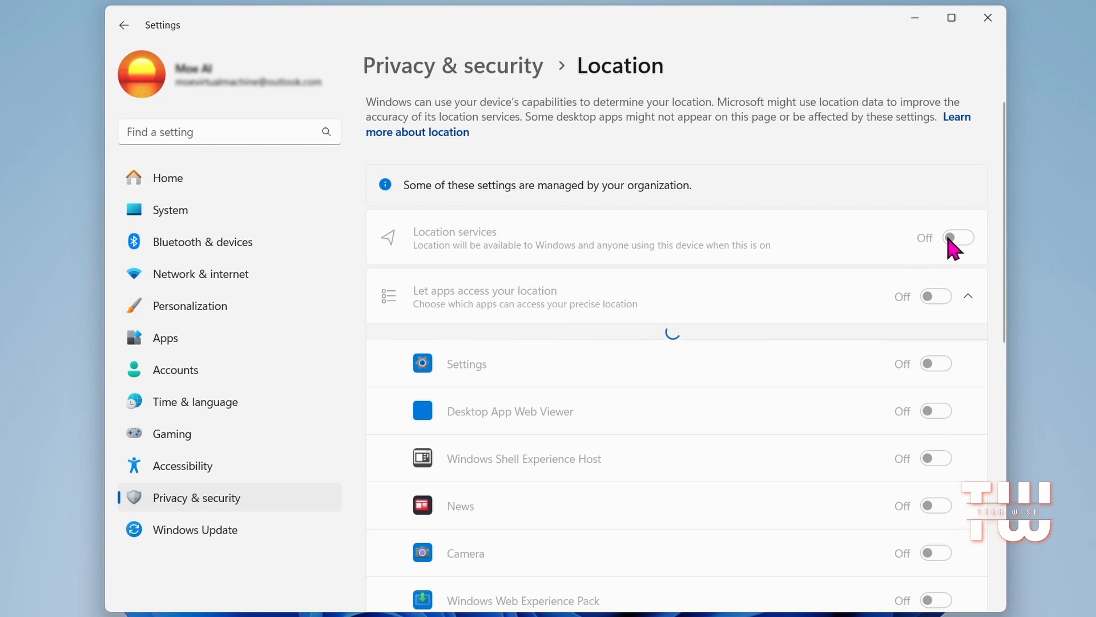
pyautogui.click(123, 25)
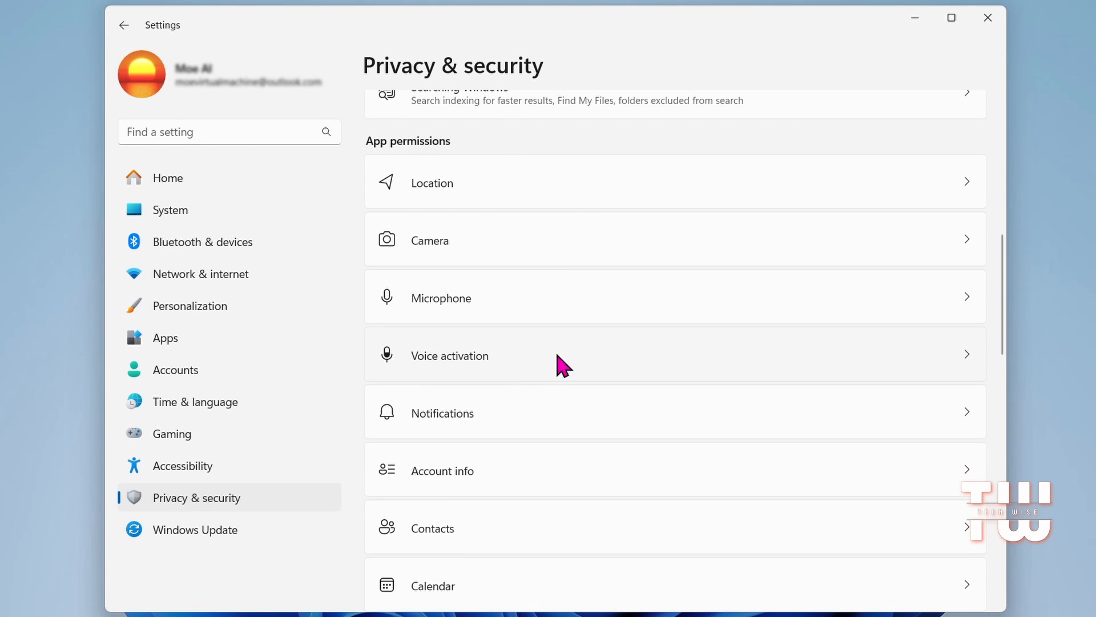
pyautogui.moveTo(506, 494)
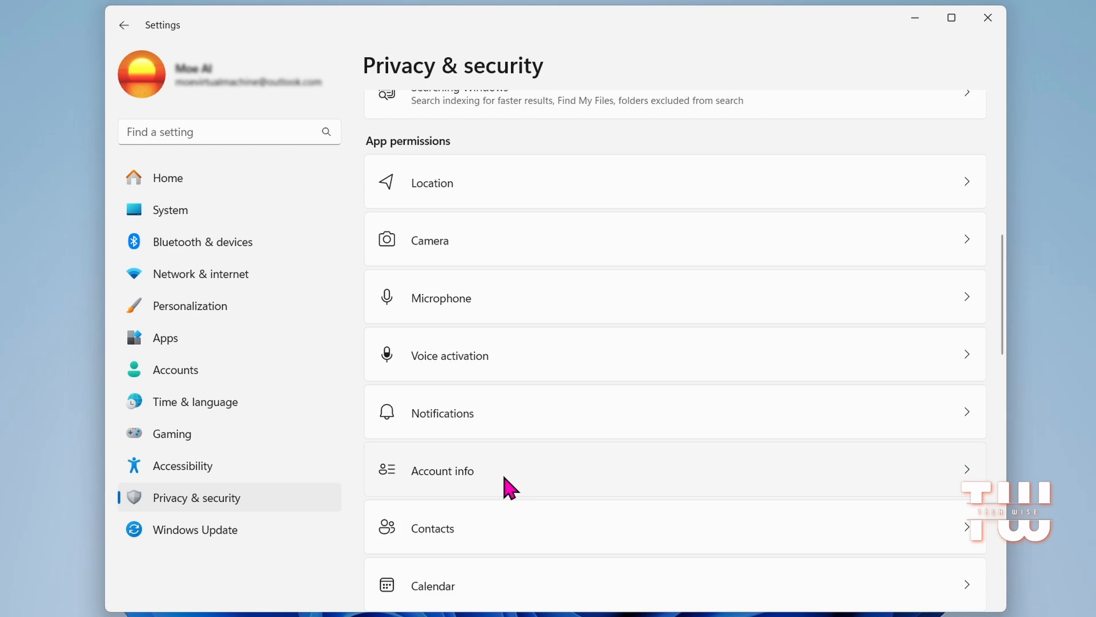
pyautogui.scroll(-3)
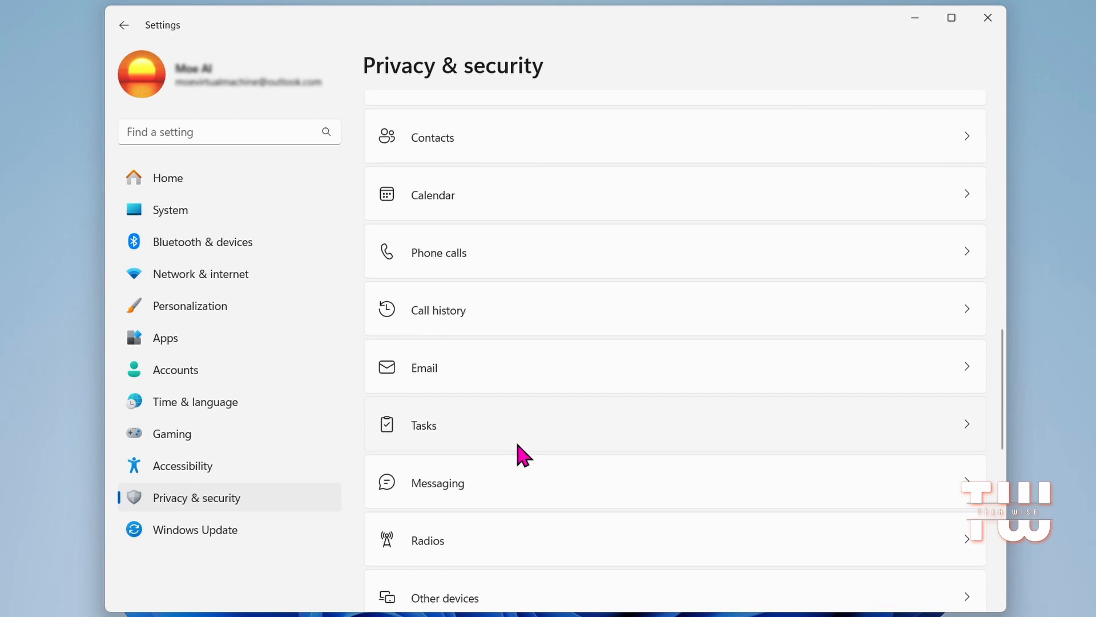
pyautogui.scroll(-3)
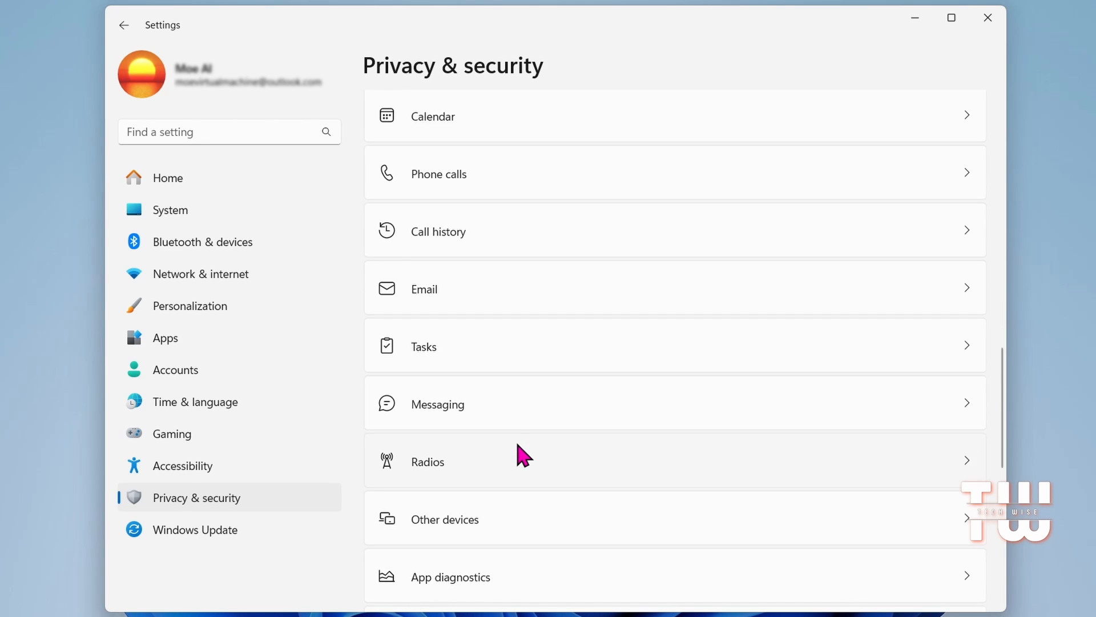
pyautogui.moveTo(481, 298)
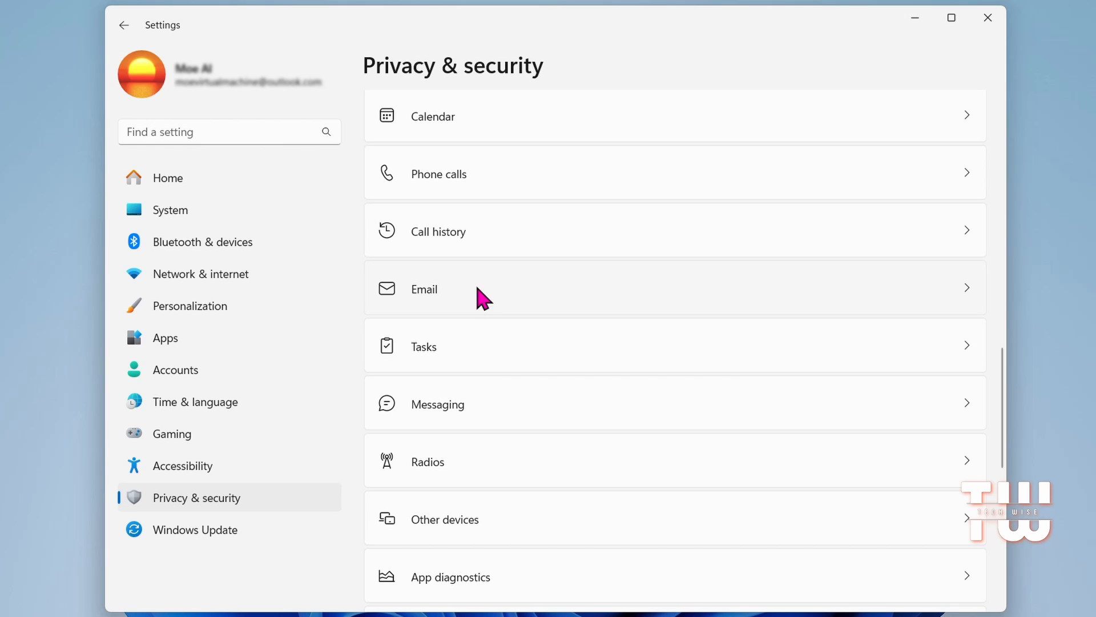
pyautogui.moveTo(512, 427)
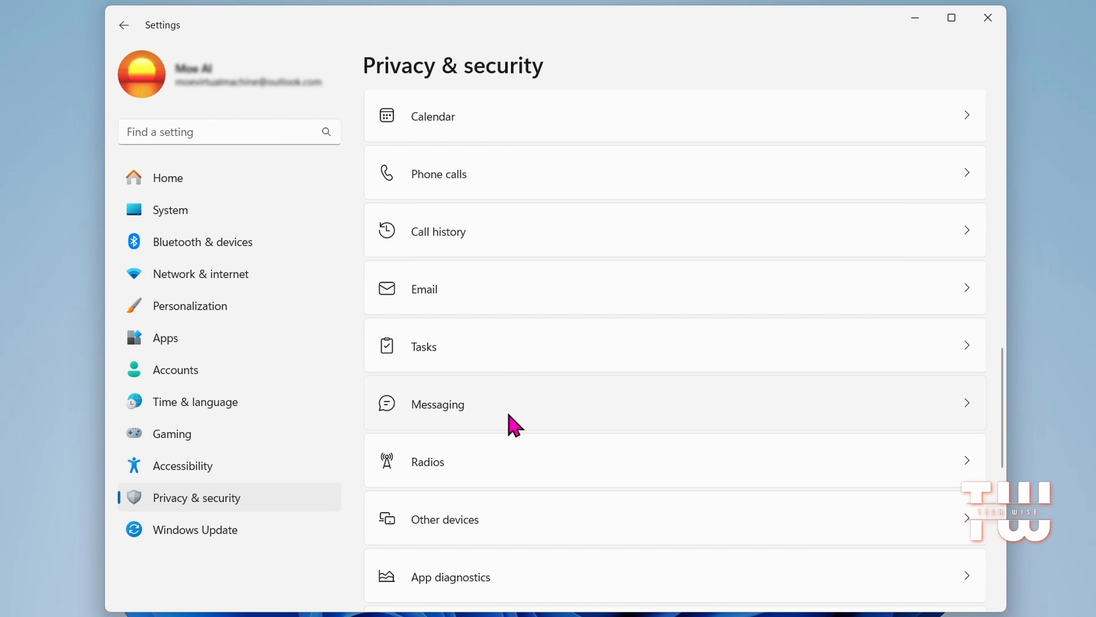
pyautogui.scroll(-3)
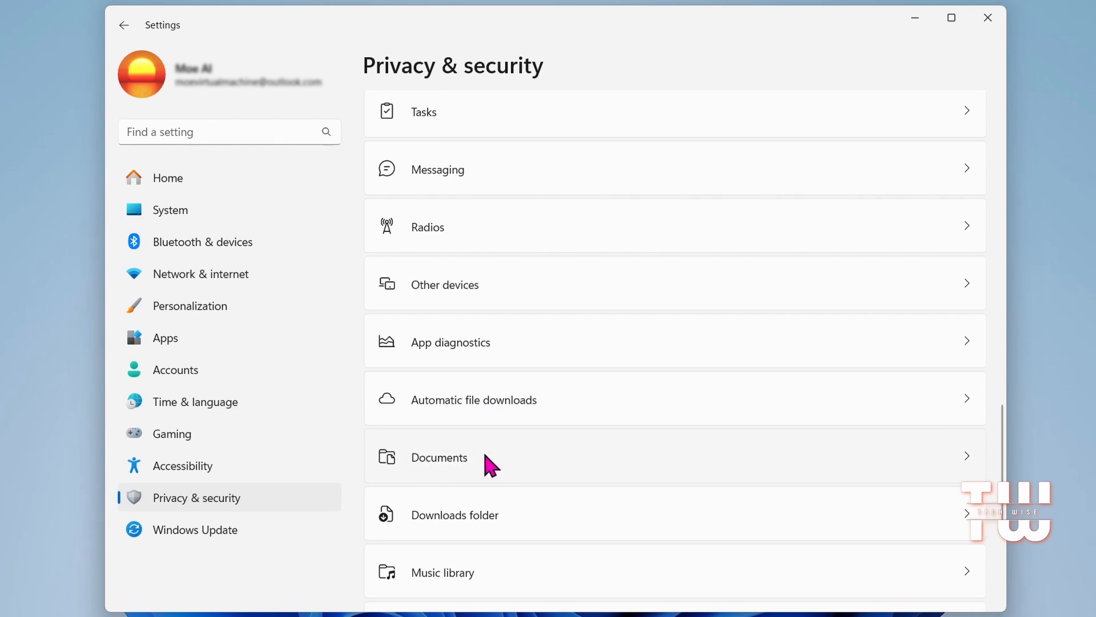
pyautogui.moveTo(518, 484)
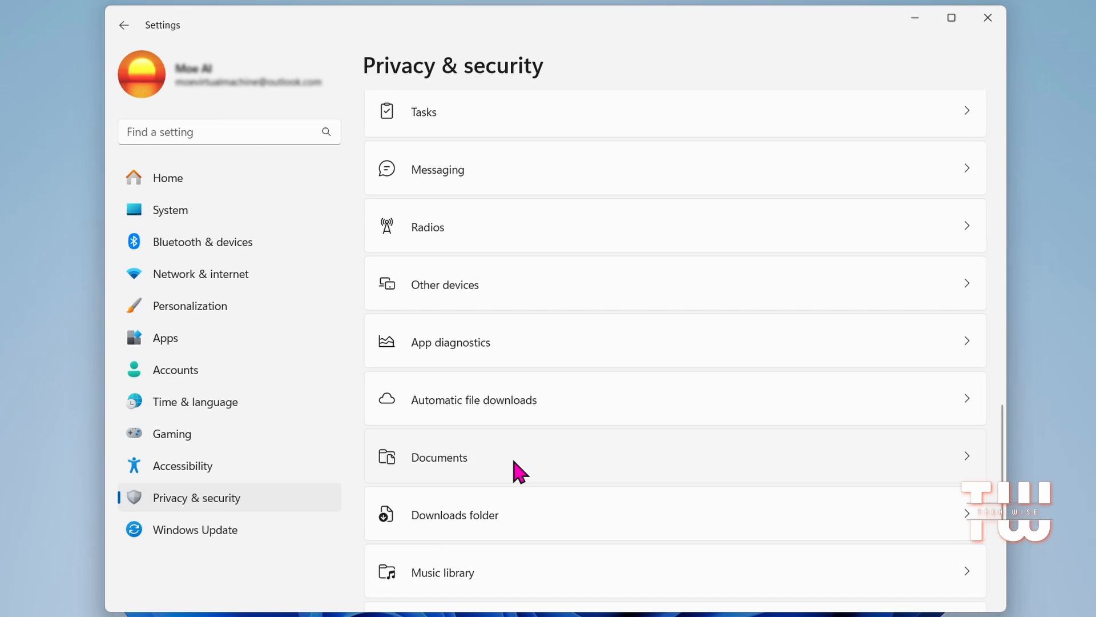
pyautogui.scroll(-3)
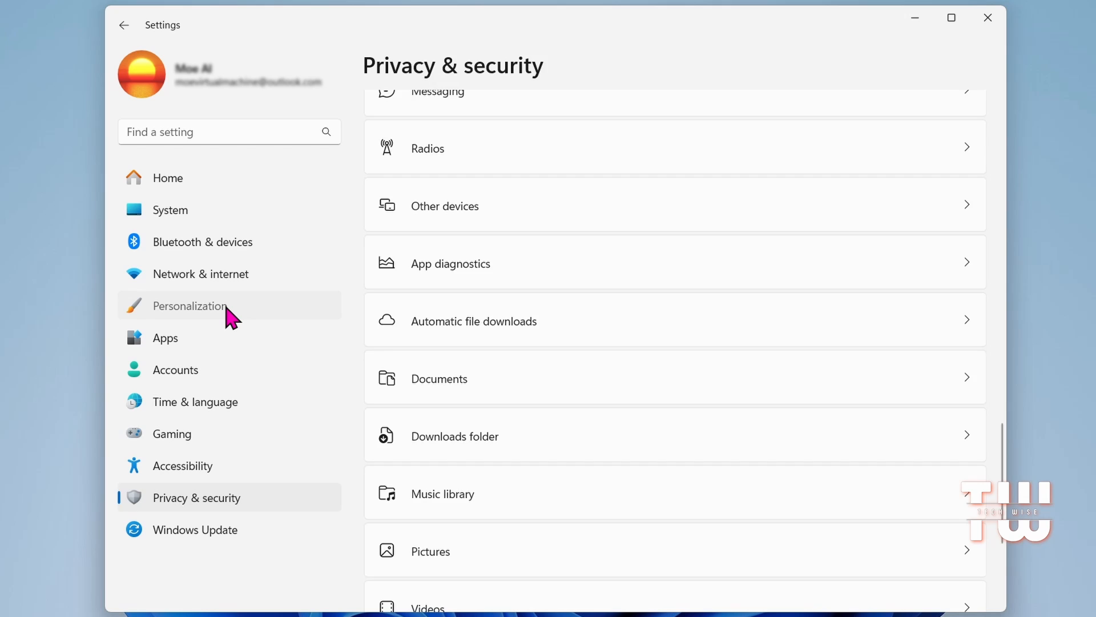
# - Enter the Personalization settings to reach the Colors transparency option
pyautogui.click(189, 306)
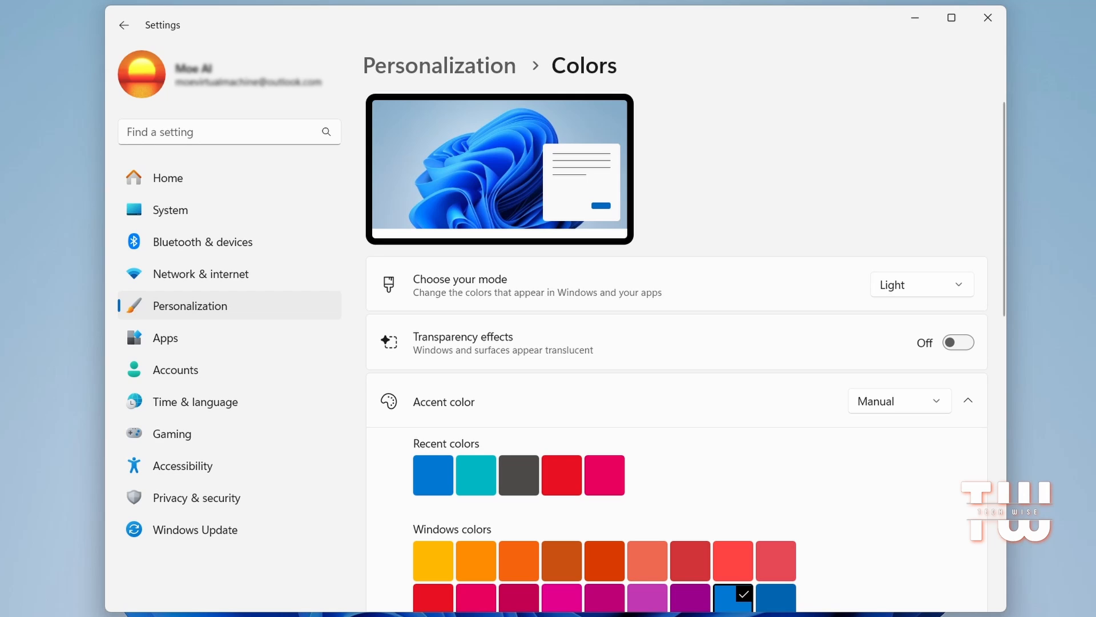
pyautogui.moveTo(949, 59)
pyautogui.write('sysdm.cpl')
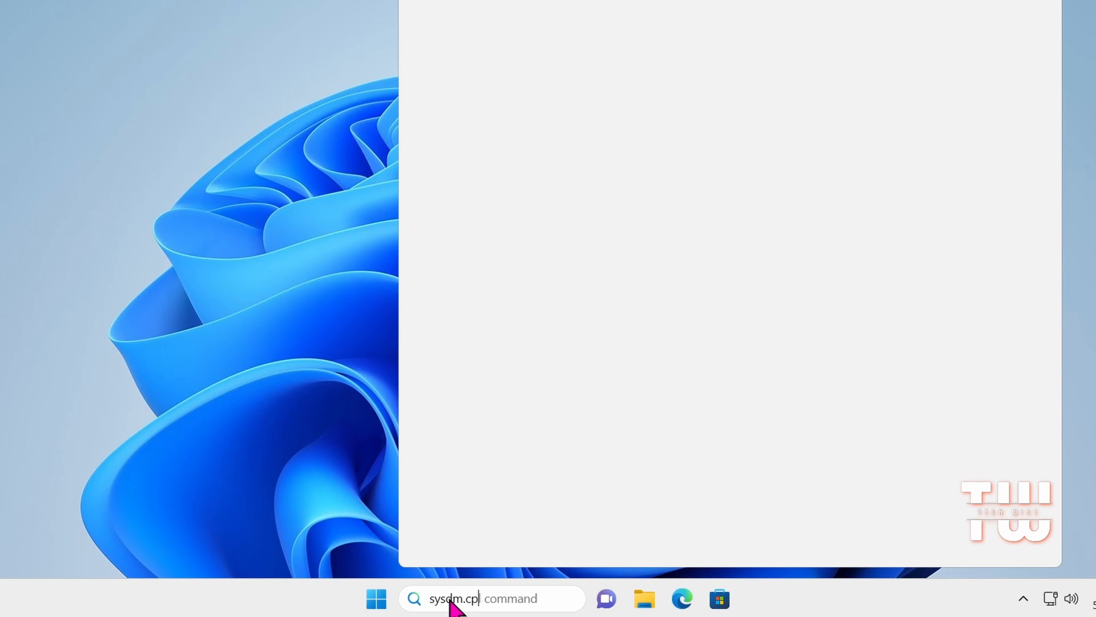
# - Run sysdm.cpl and show the Advanced tab of System Properties
pyautogui.press('Enter')
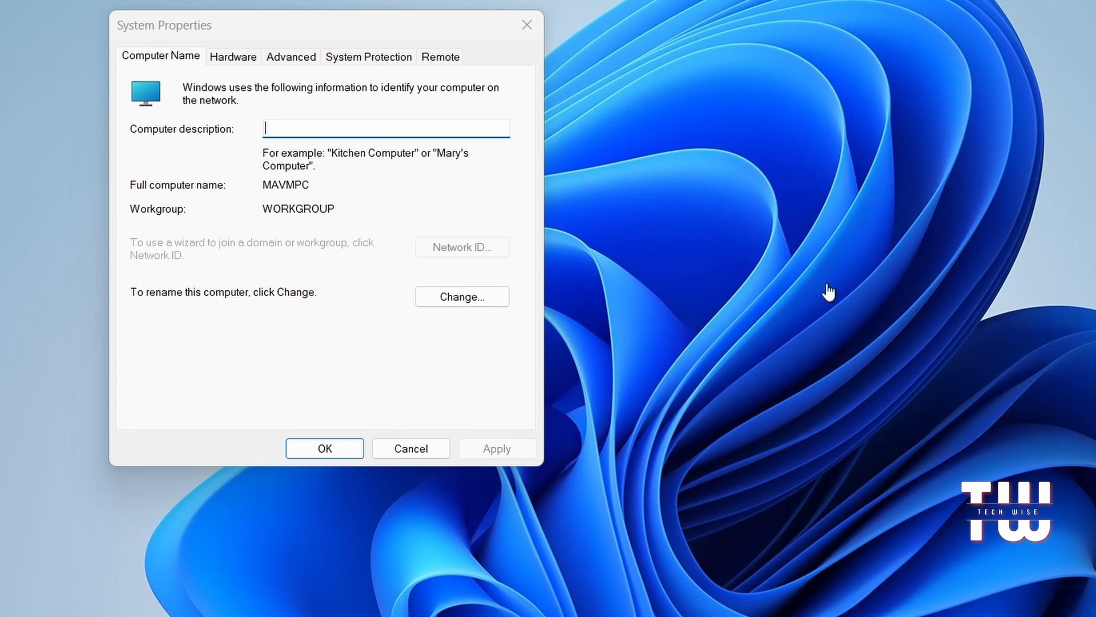
pyautogui.click(292, 57)
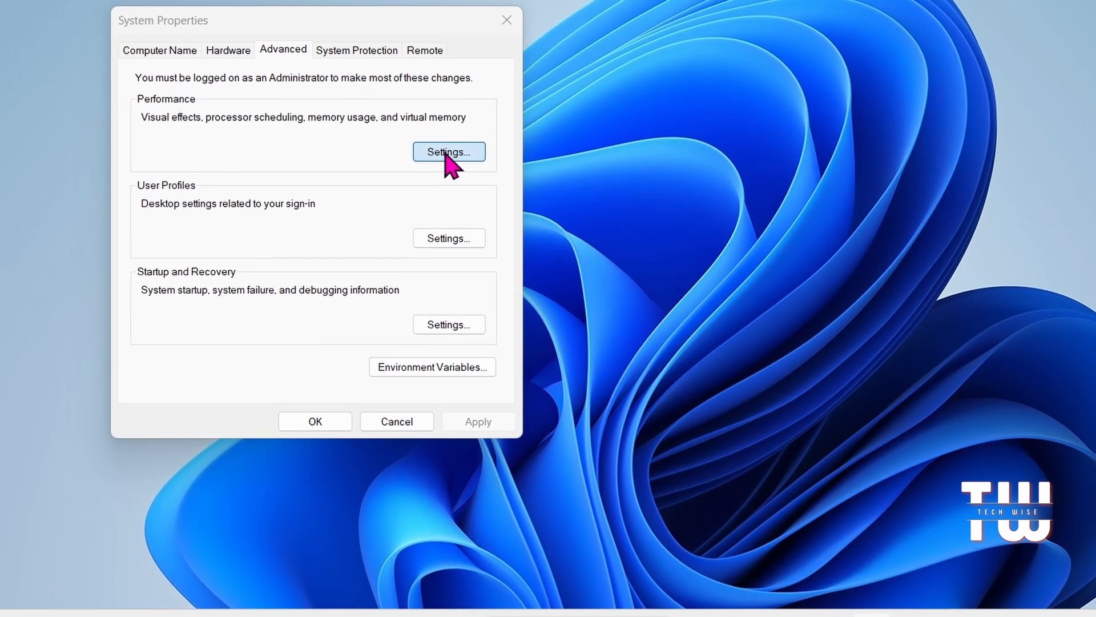
# - Set Performance Options to Adjust for best performance and confirm out of System Properties
pyautogui.click(449, 152)
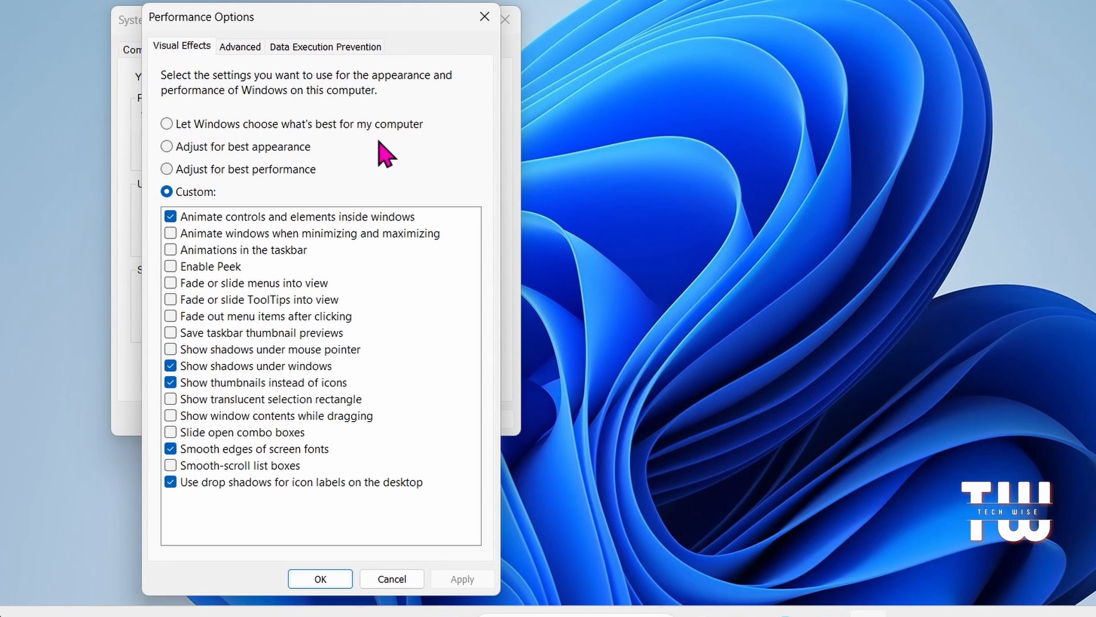
pyautogui.moveTo(344, 192)
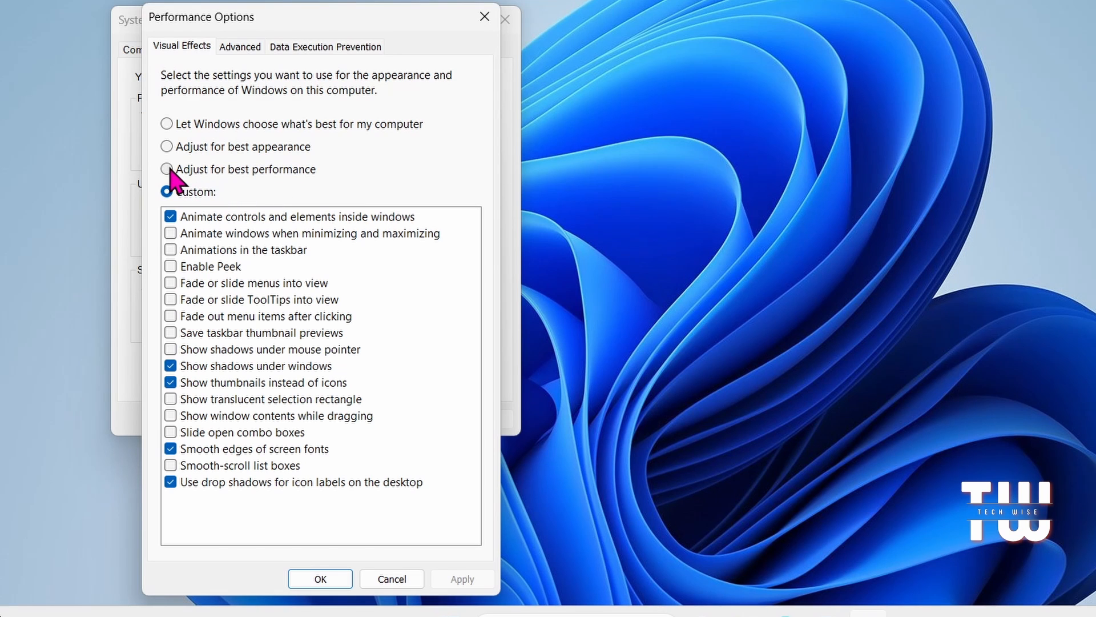
pyautogui.click(166, 169)
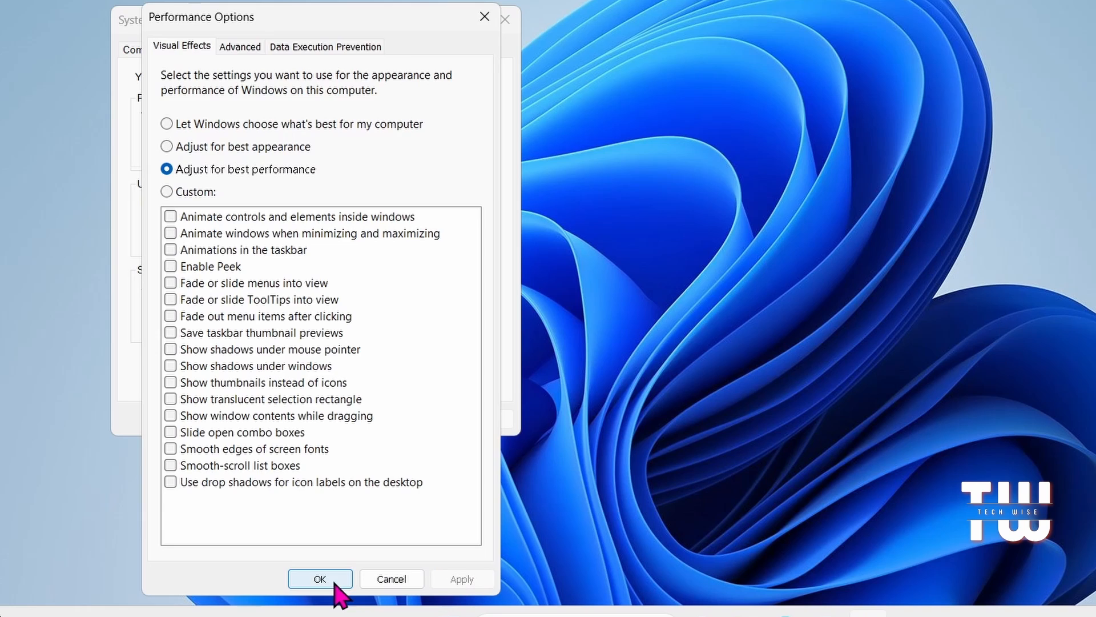
pyautogui.click(320, 578)
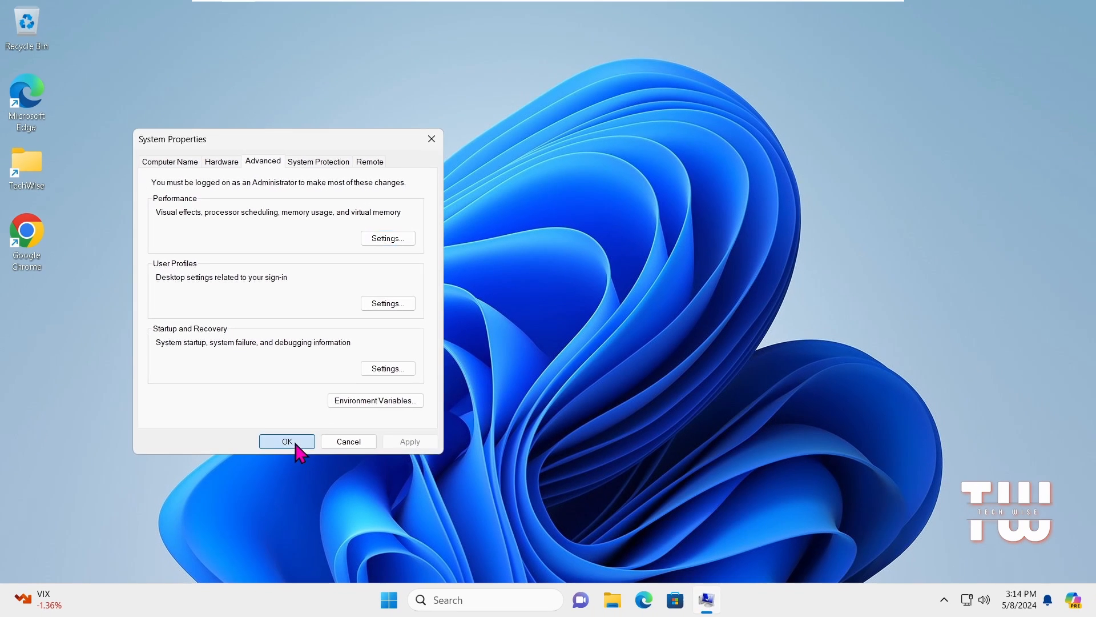
pyautogui.click(287, 440)
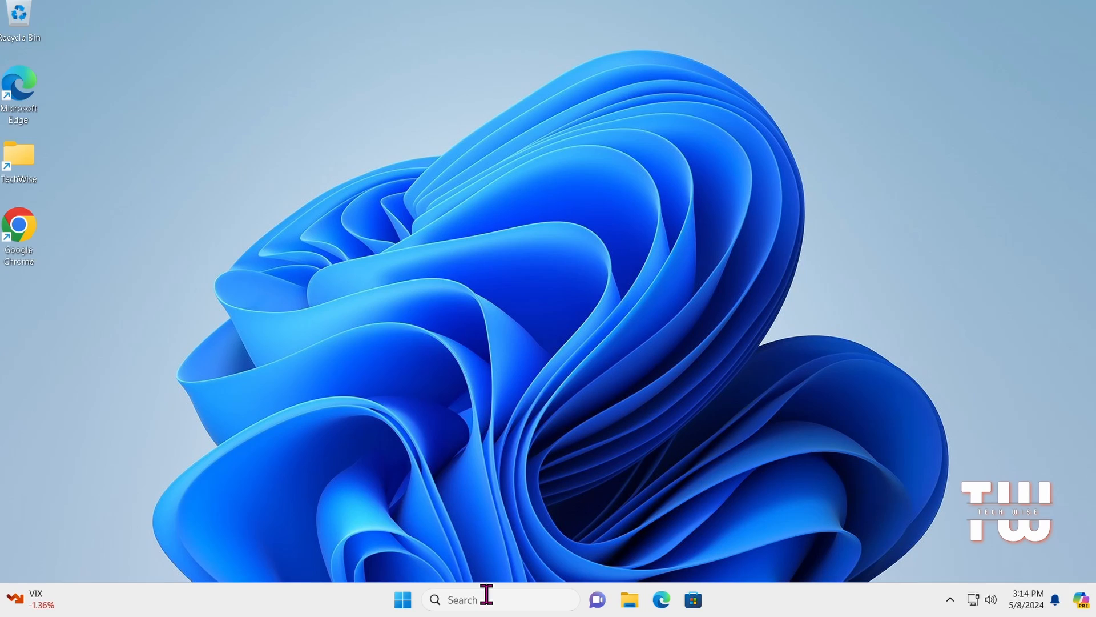
pyautogui.rightClick(377, 600)
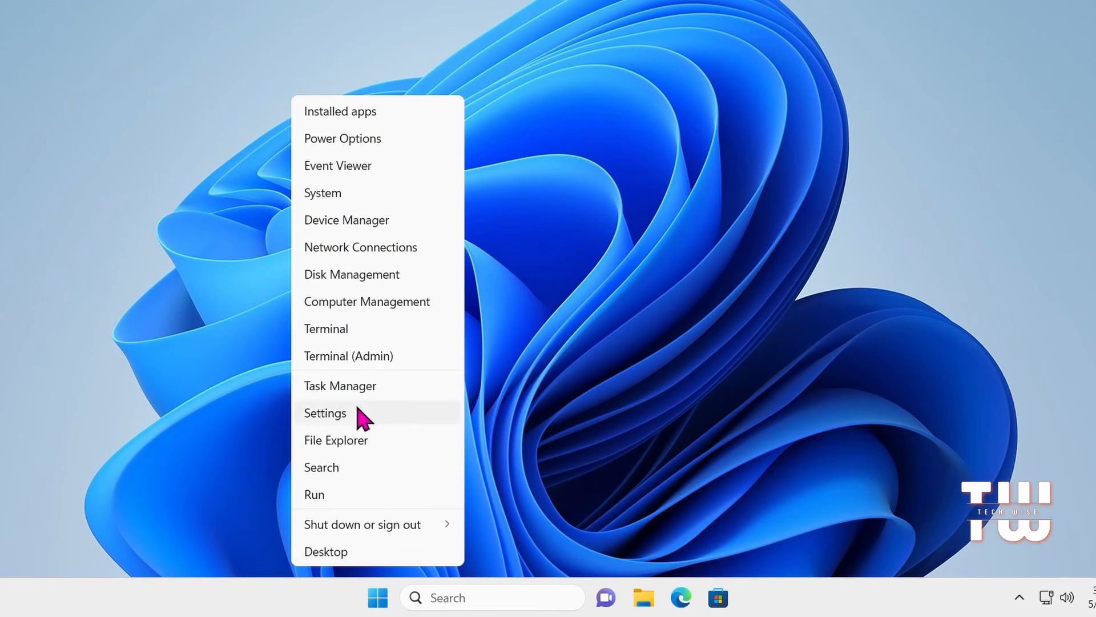
pyautogui.click(340, 386)
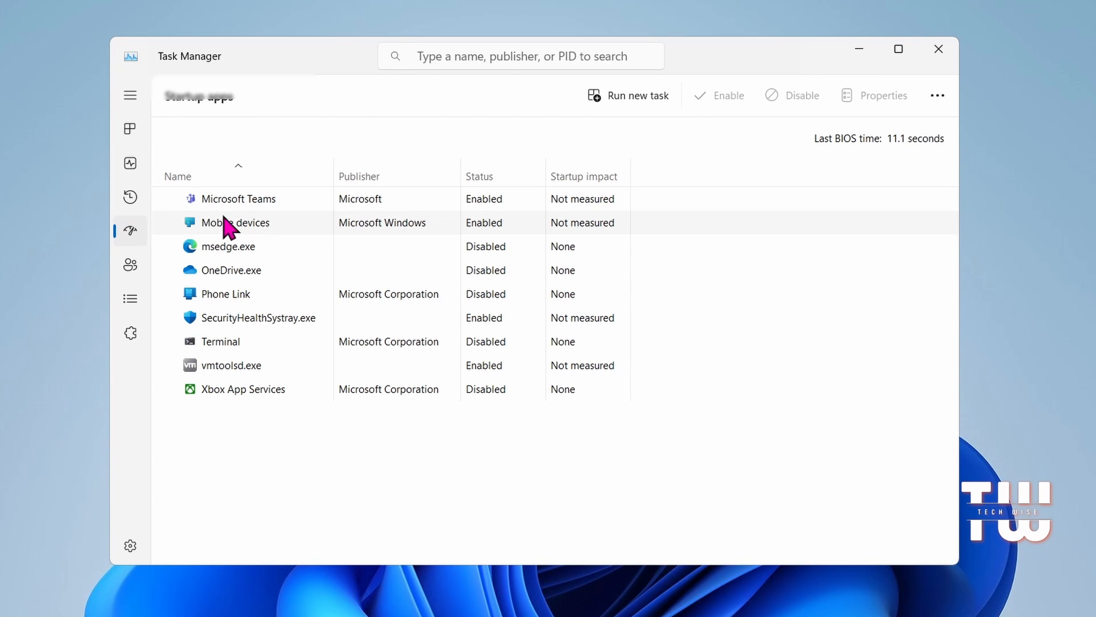
pyautogui.moveTo(300, 228)
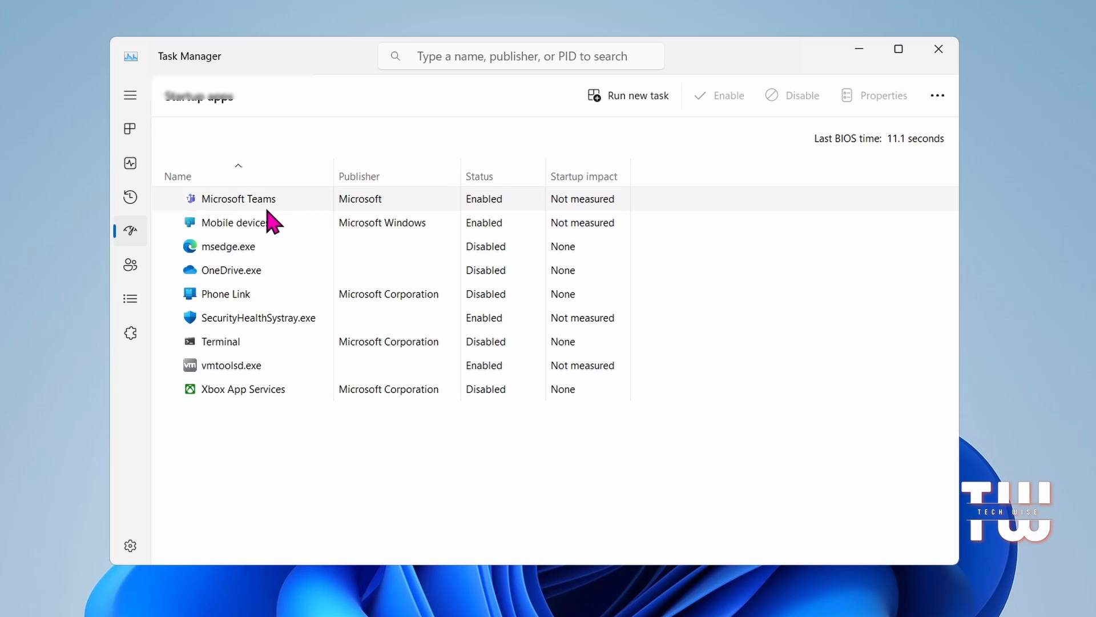
pyautogui.rightClick(238, 199)
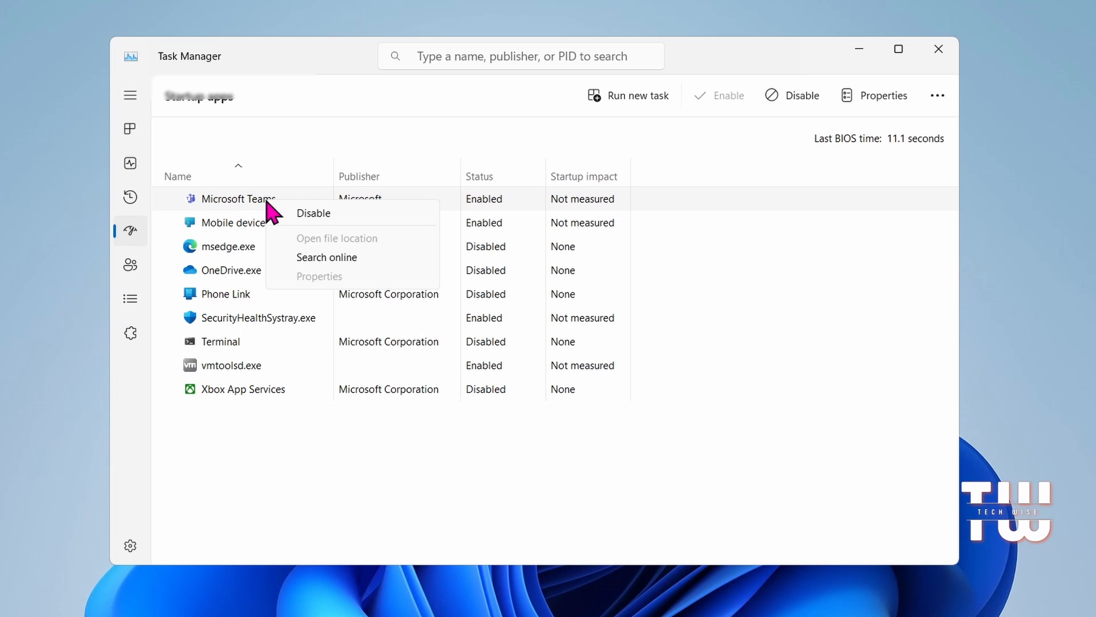
pyautogui.moveTo(331, 219)
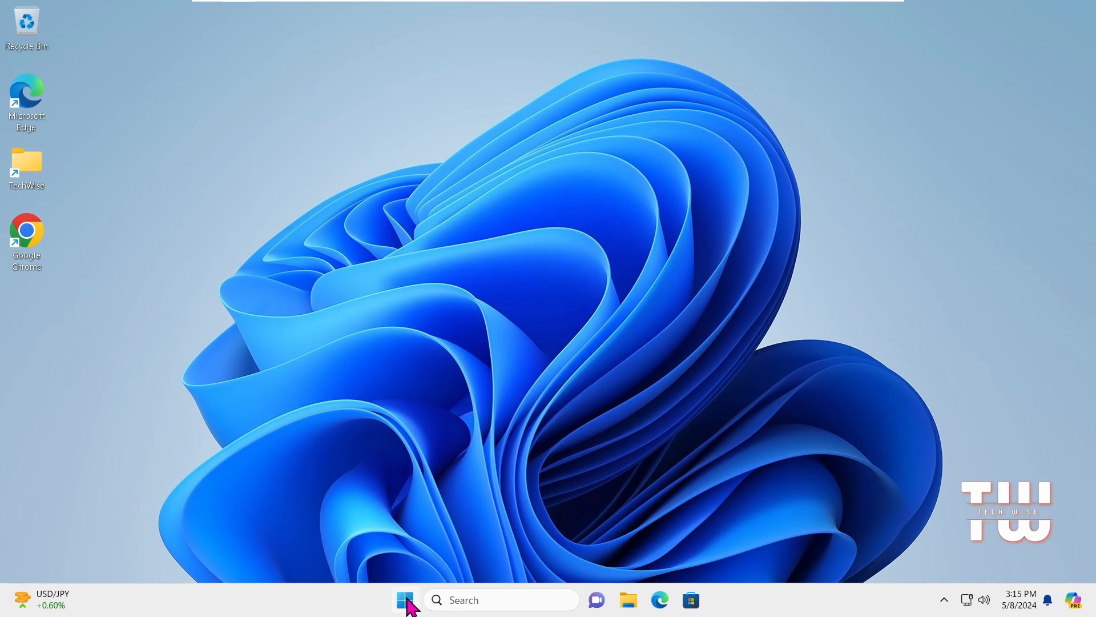
# - Show the Start menu power choices: Sleep, Shut down and Restart
pyautogui.click(405, 600)
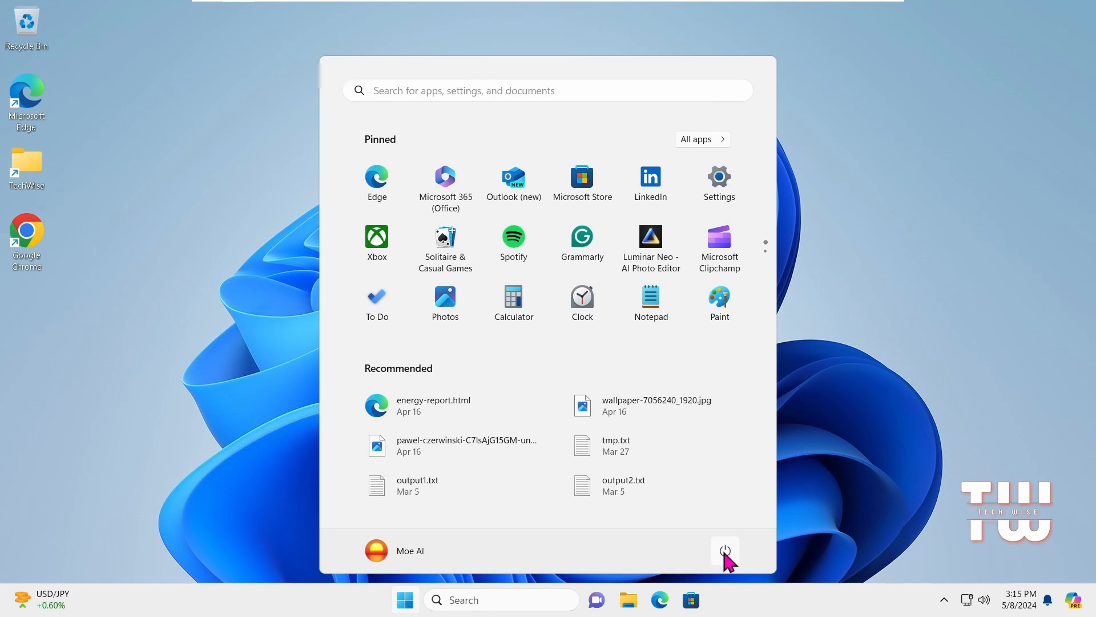
pyautogui.click(725, 551)
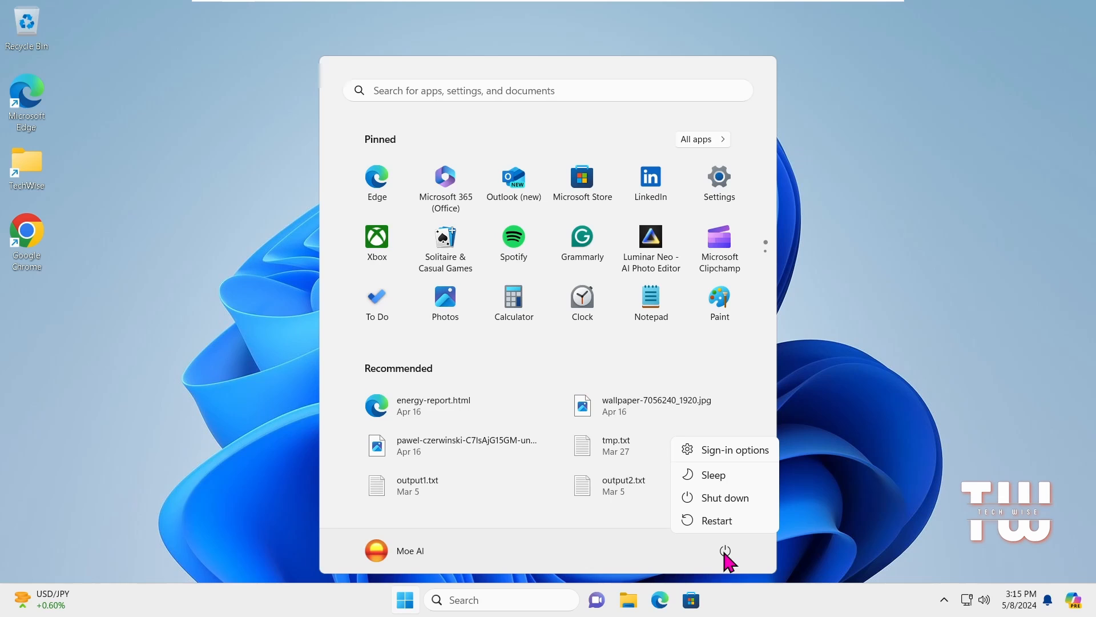